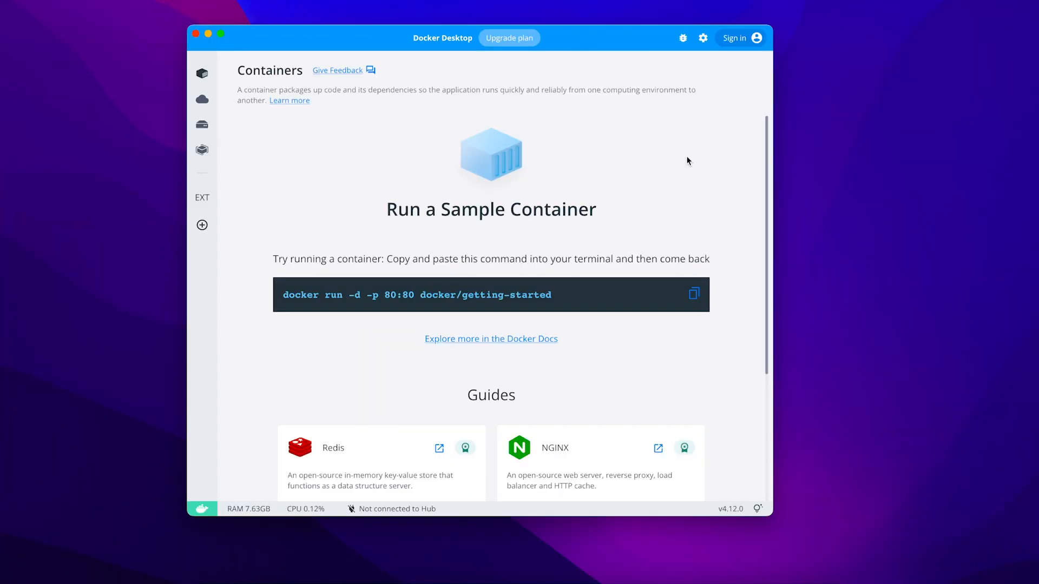
{"action": "mouse_move", "coordinate": [172, 43]}
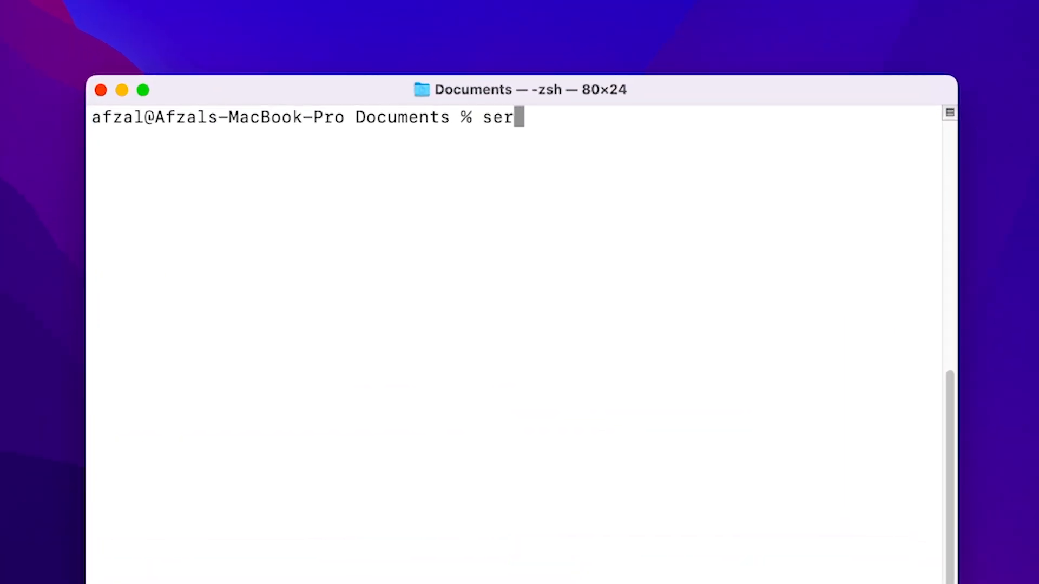
Create the Serverpod project artikool and move into its artikool_server folder
{"action": "type", "text": "verpod create"}
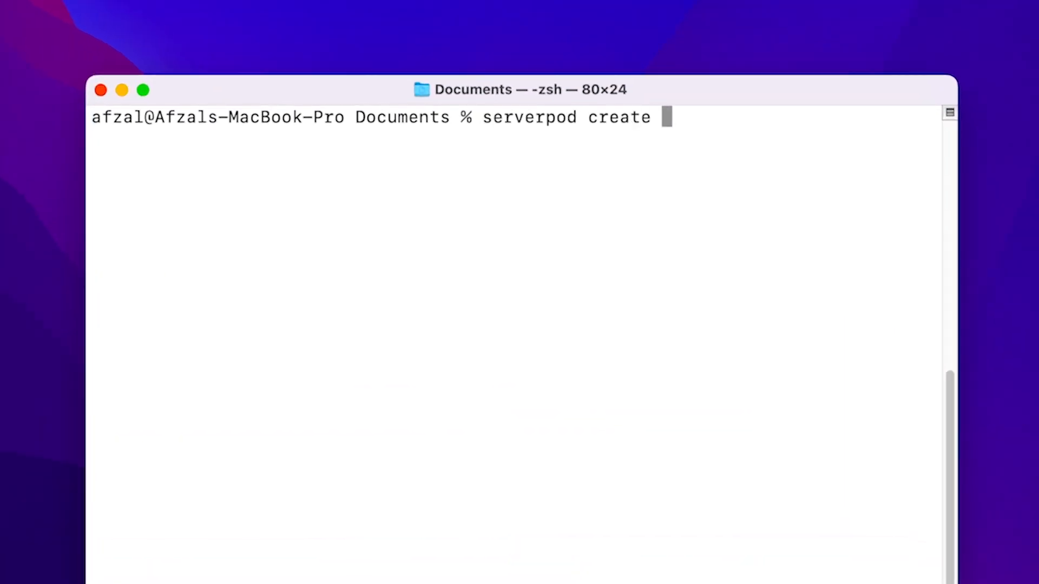
{"action": "key", "text": "Return"}
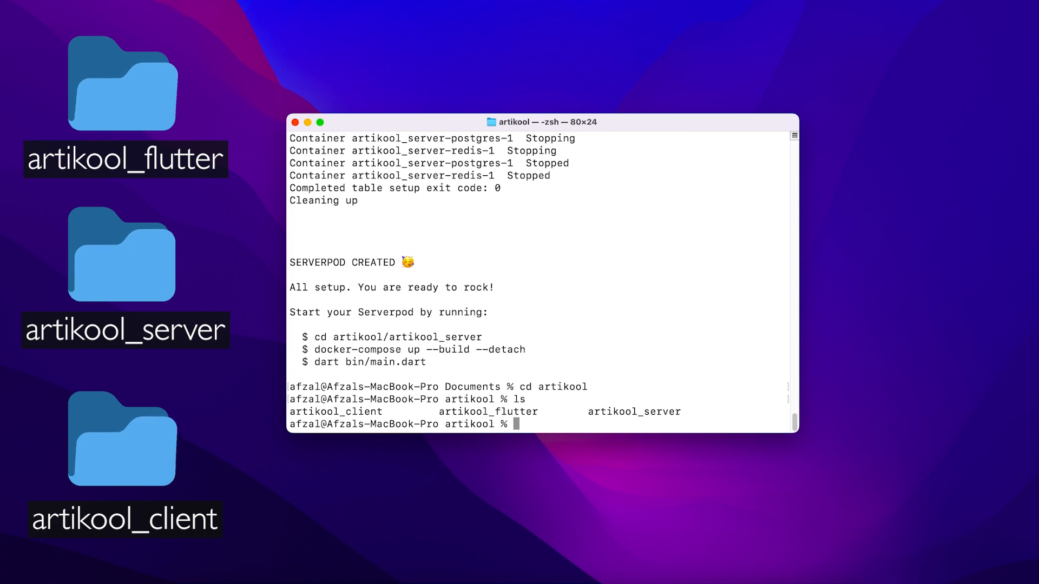
{"action": "type", "text": "cd artikool_server"}
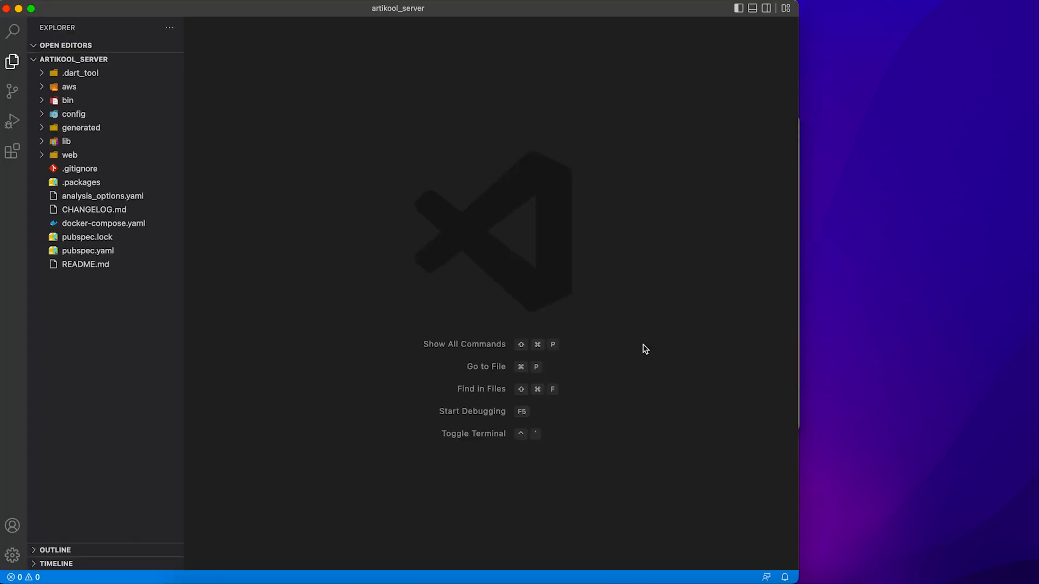
{"action": "mouse_move", "coordinate": [12, 91]}
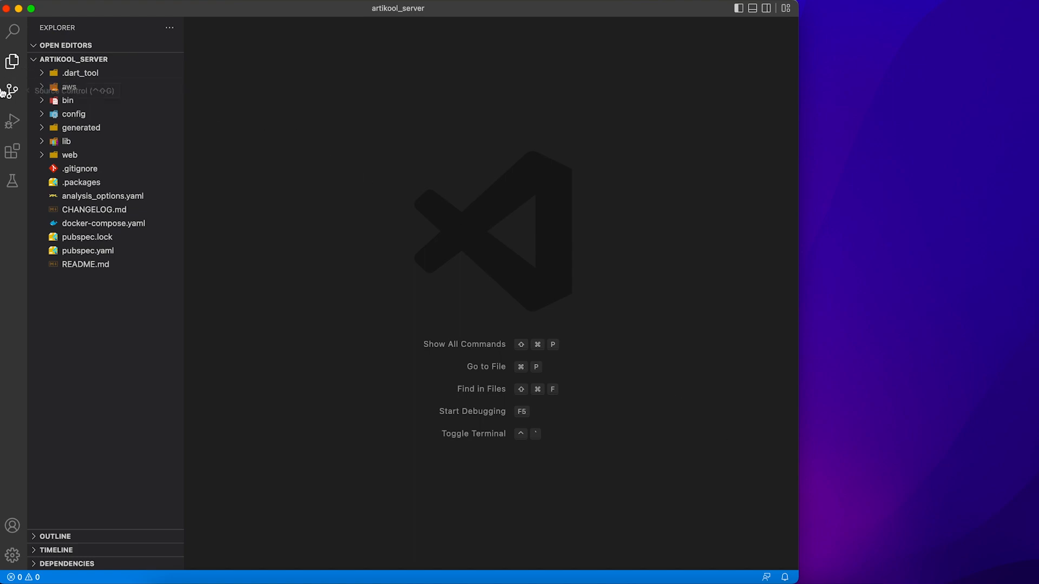
Add a new file artikool_endpoint.dart inside lib/src/endpoints of artikool_server
{"action": "left_click", "coordinate": [66, 141]}
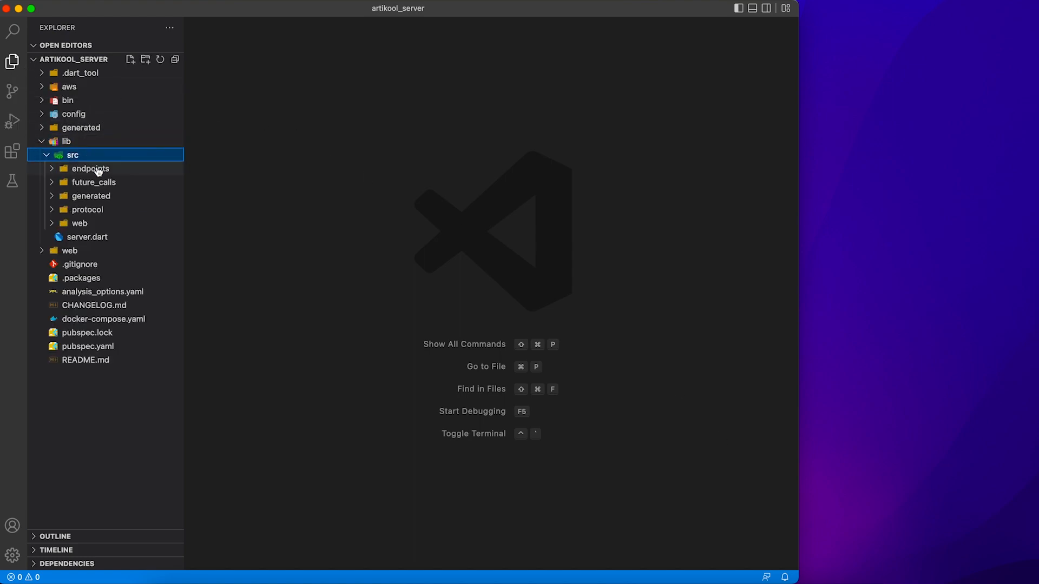
{"action": "left_click", "coordinate": [90, 169]}
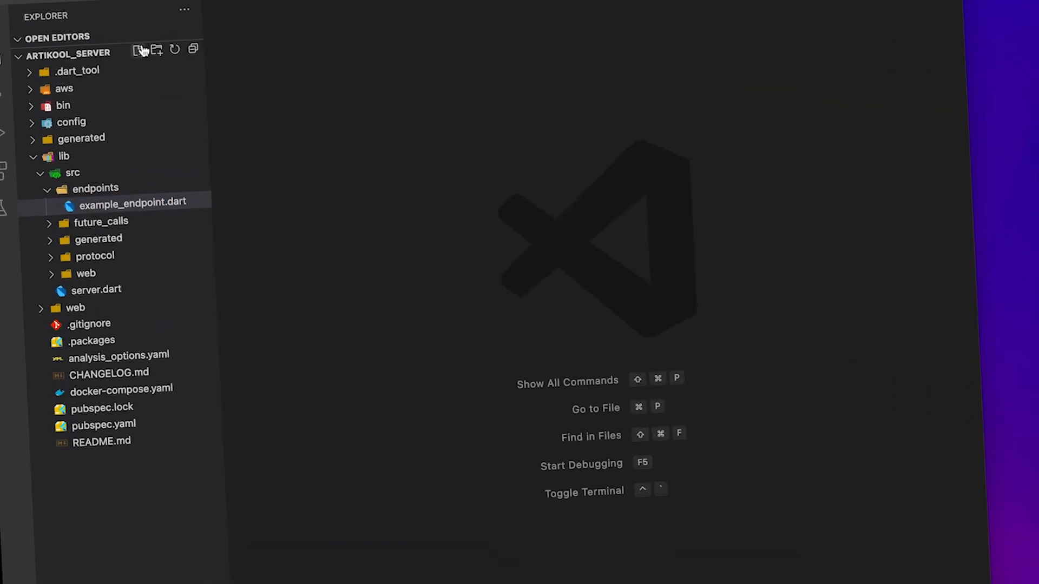
{"action": "left_click", "coordinate": [142, 49]}
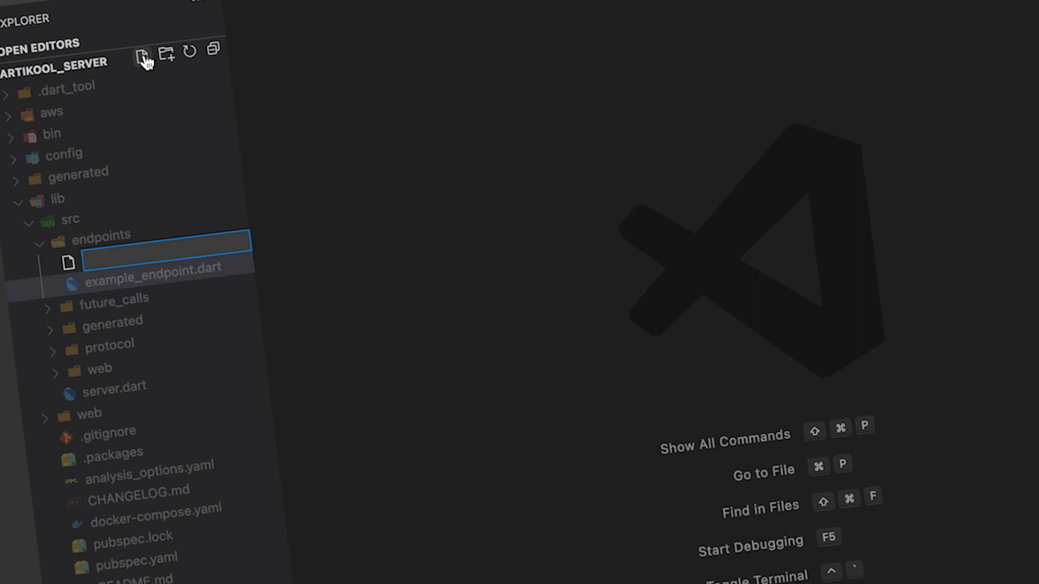
{"action": "type", "text": "artikool"}
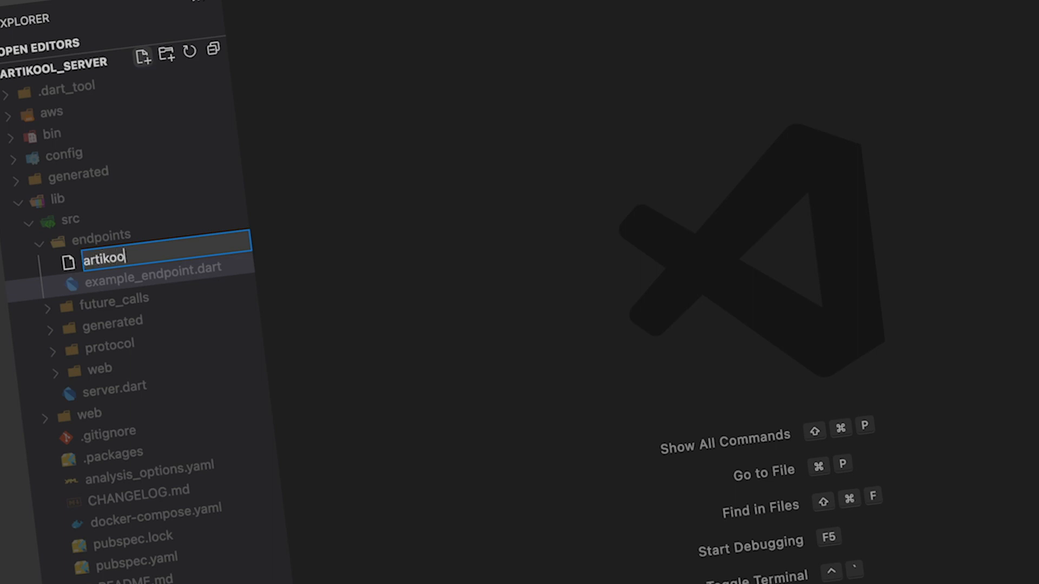
{"action": "type", "text": "_endpo"}
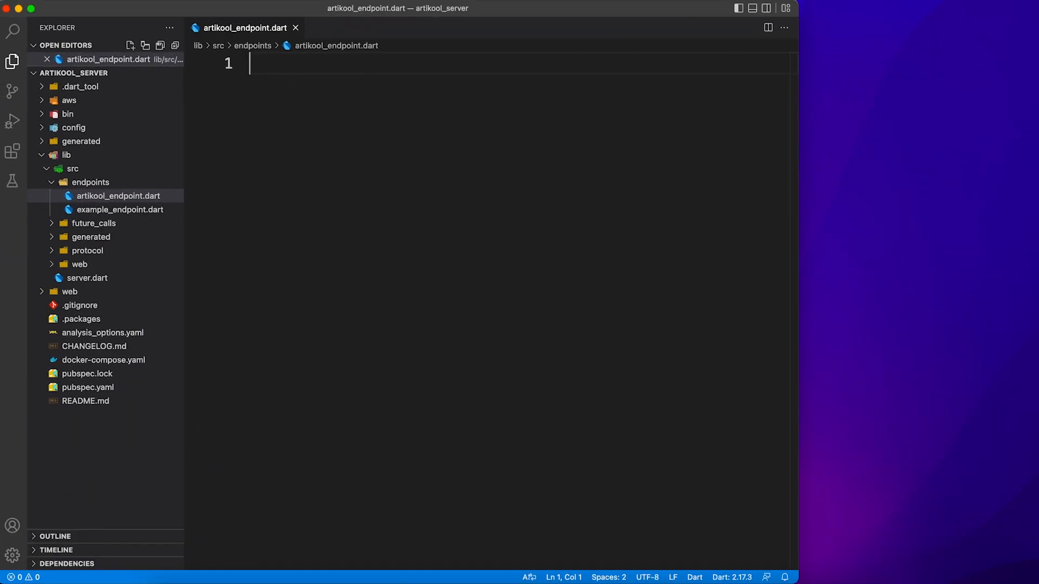
Define class ArtikoolEndpoint extending Endpoint with an async getArticles(Session session) returning 'Hello Article'
{"action": "type", "text": "class ArtikoolEndpoint extends E"}
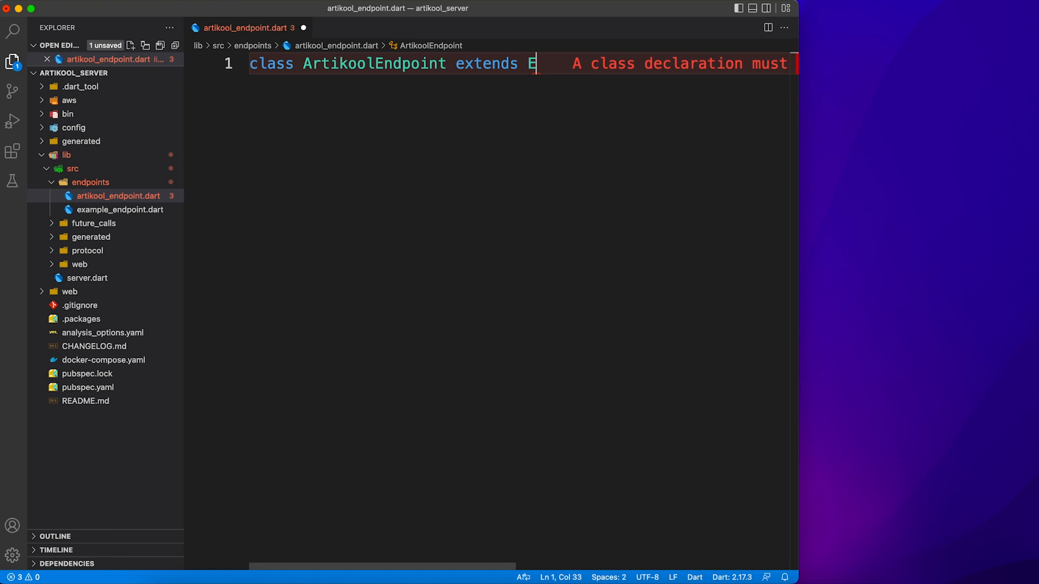
{"action": "type", "text": "ndpoint"}
{"action": "type", "text": "{"}
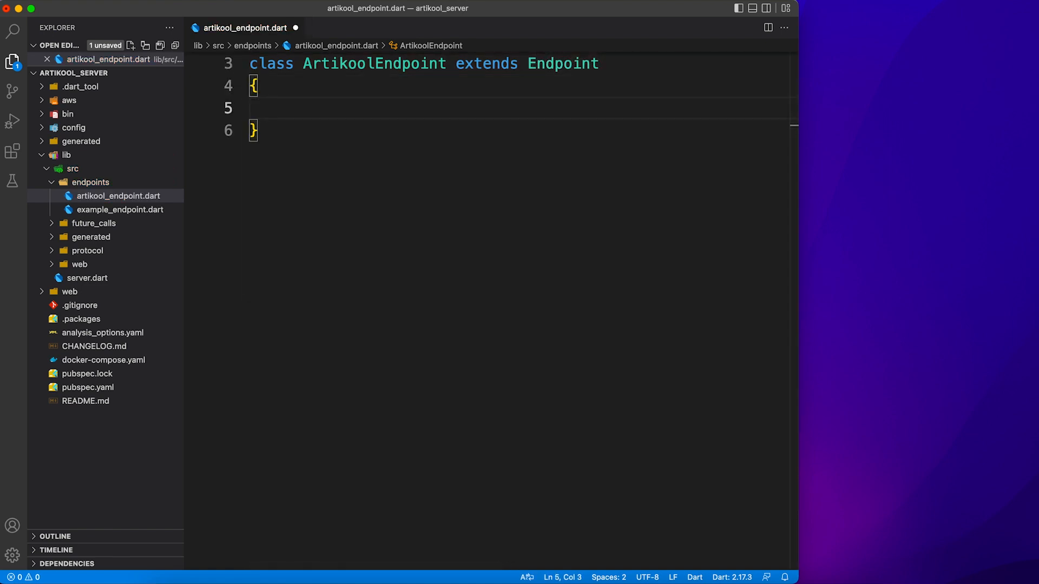
{"action": "type", "text": "//Fetch articles from DB"}
{"action": "type", "text": "Future<String> getArticles("}
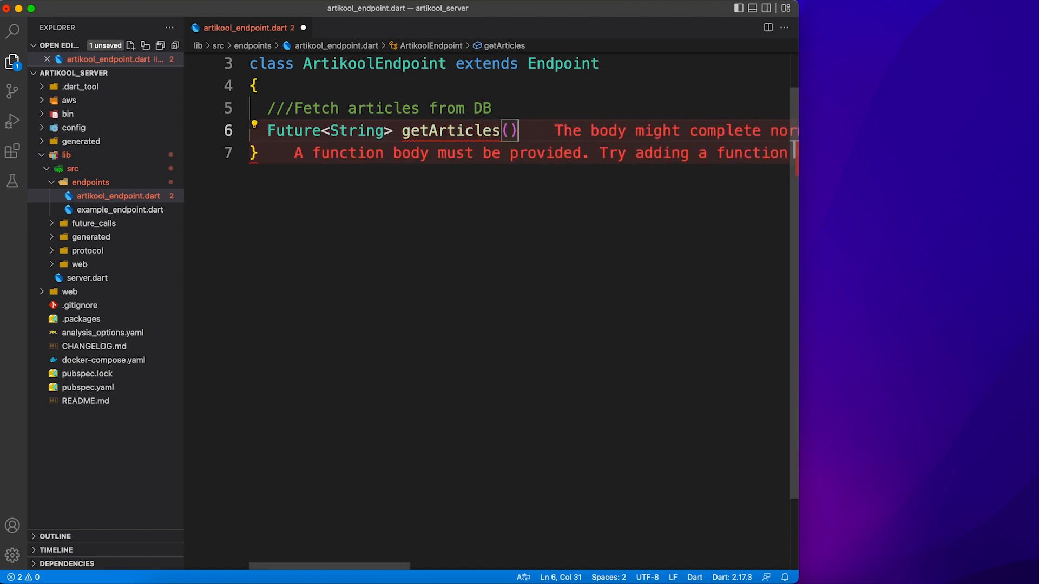
{"action": "type", "text": "asyn"}
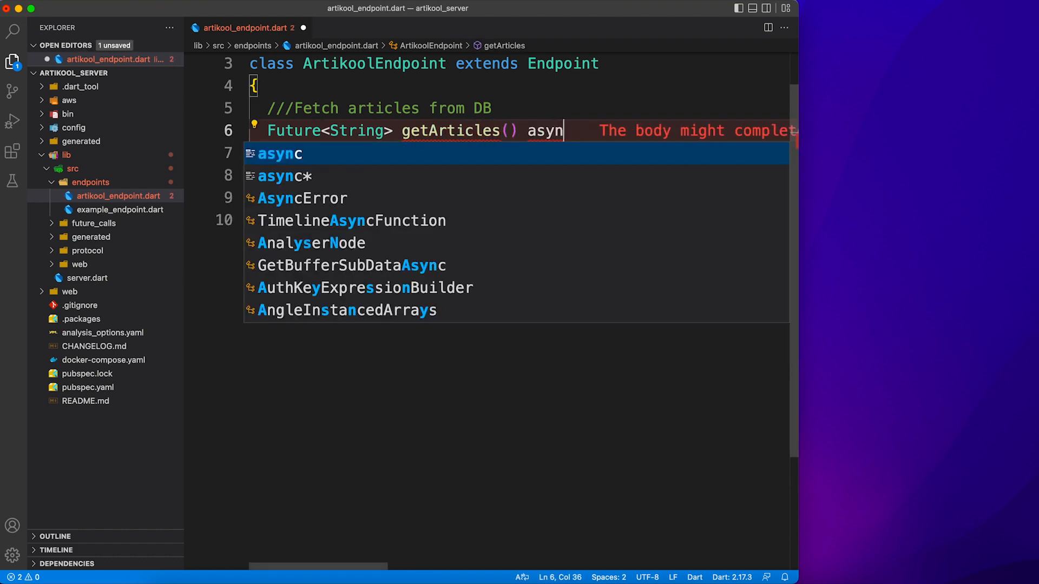
{"action": "key", "text": "Enter"}
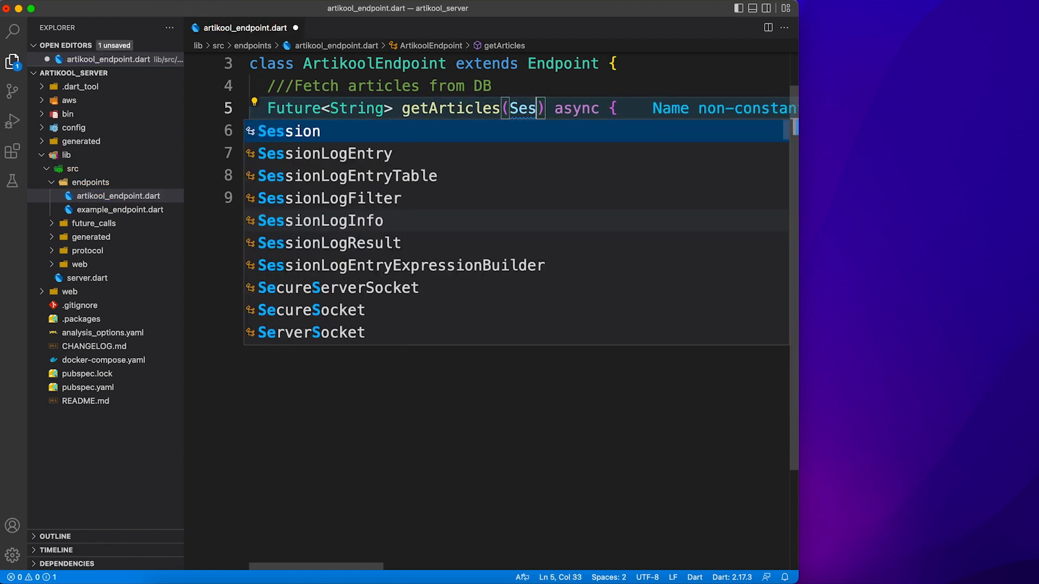
{"action": "type", "text": "sion"}
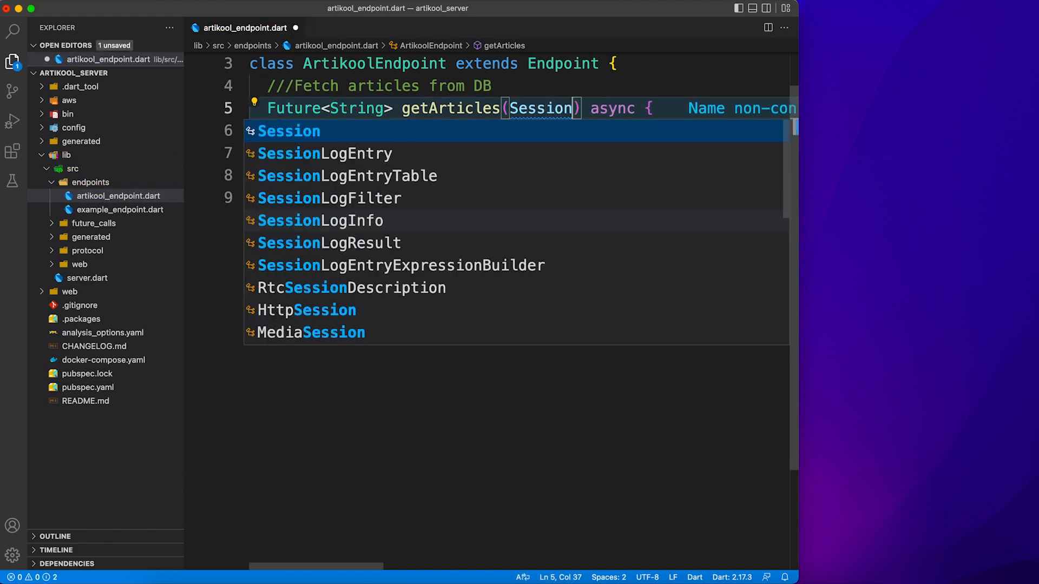
{"action": "type", "text": "s"}
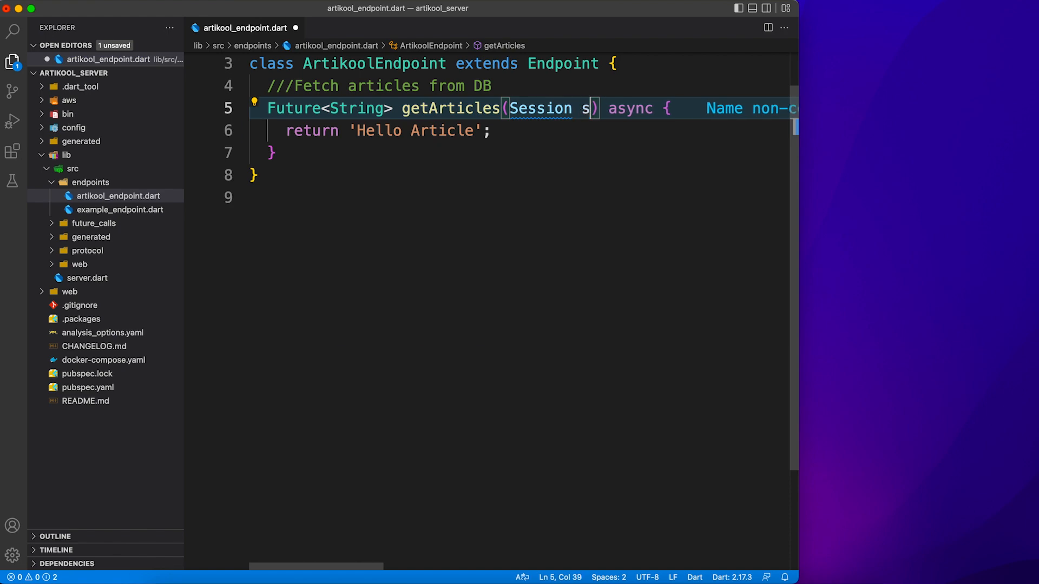
{"action": "type", "text": "ession"}
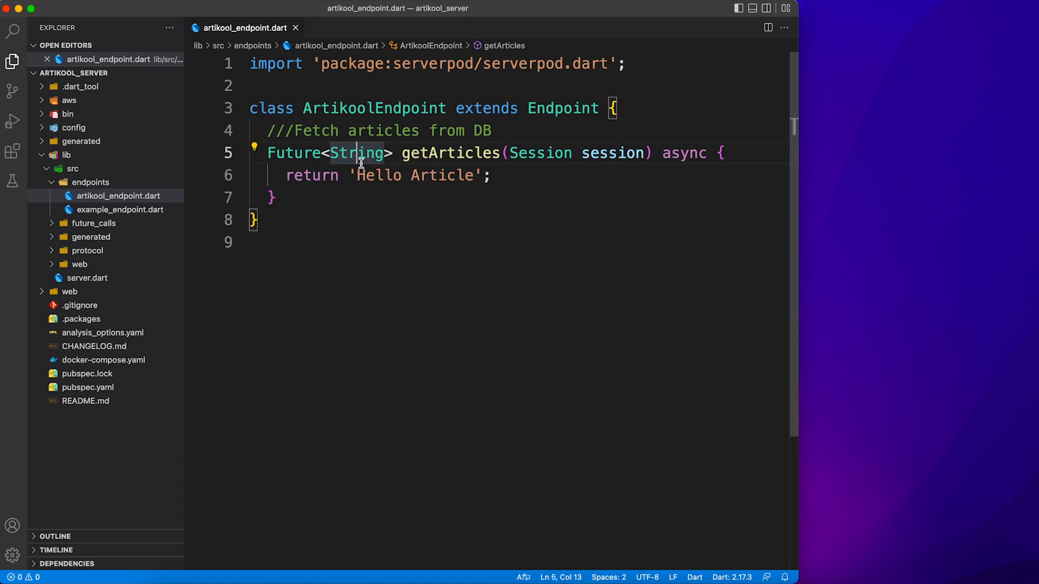
{"action": "mouse_move", "coordinate": [84, 182]}
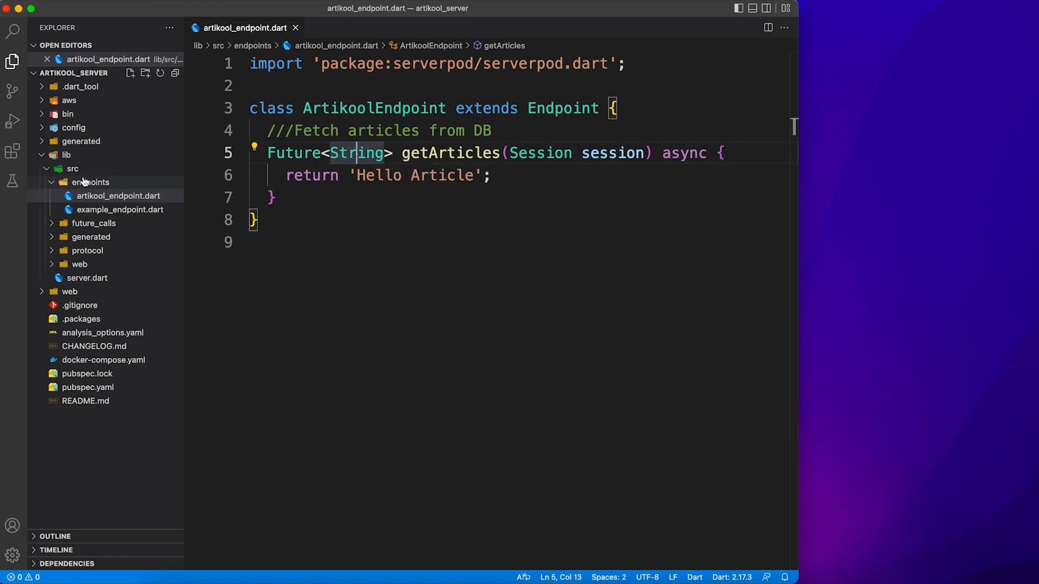
Add a new file article_class.yaml inside the protocol folder
{"action": "left_click", "coordinate": [90, 182]}
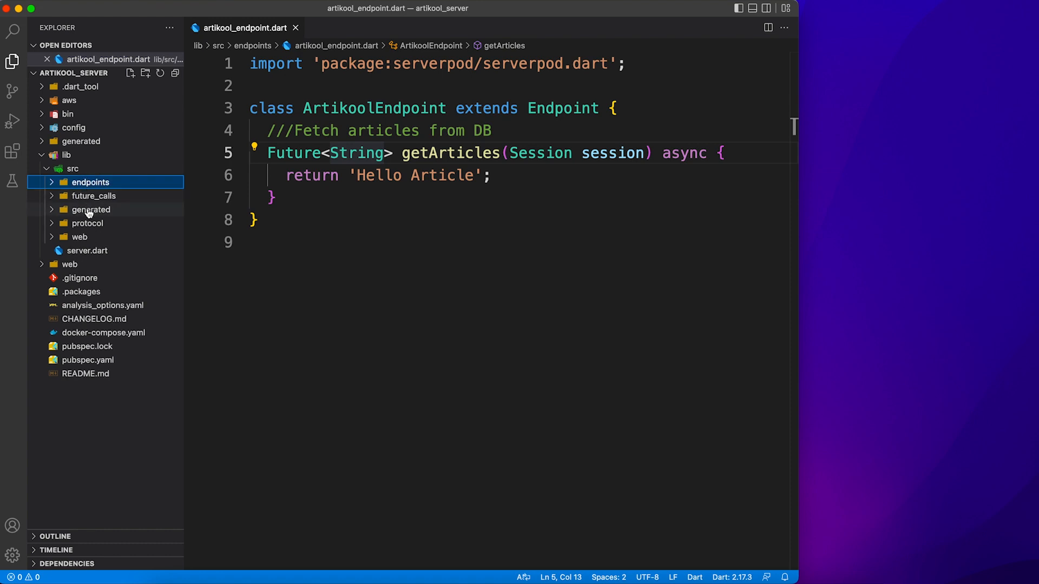
{"action": "left_click", "coordinate": [87, 223]}
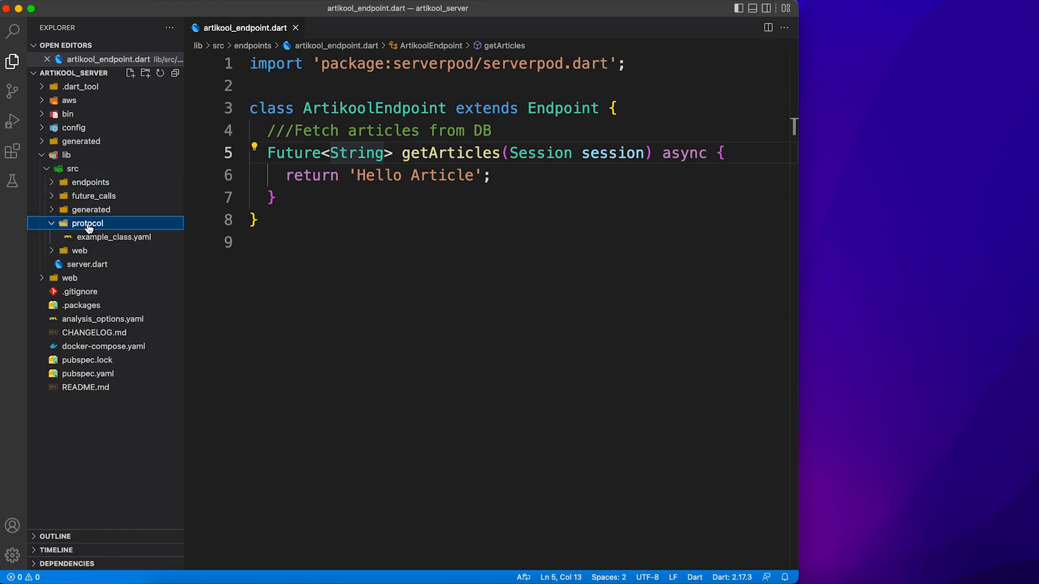
{"action": "mouse_move", "coordinate": [130, 74]}
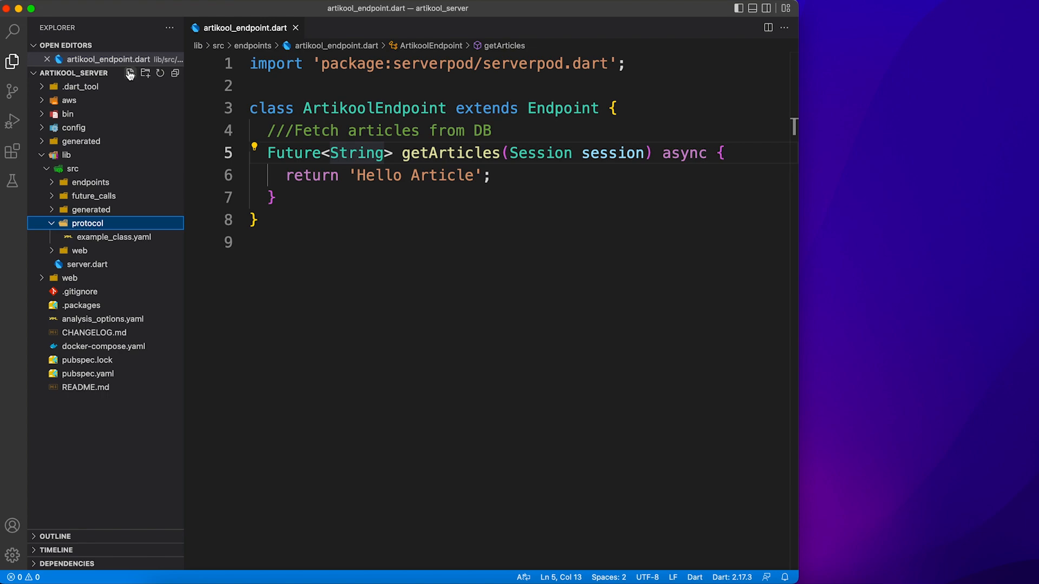
{"action": "left_click", "coordinate": [131, 73]}
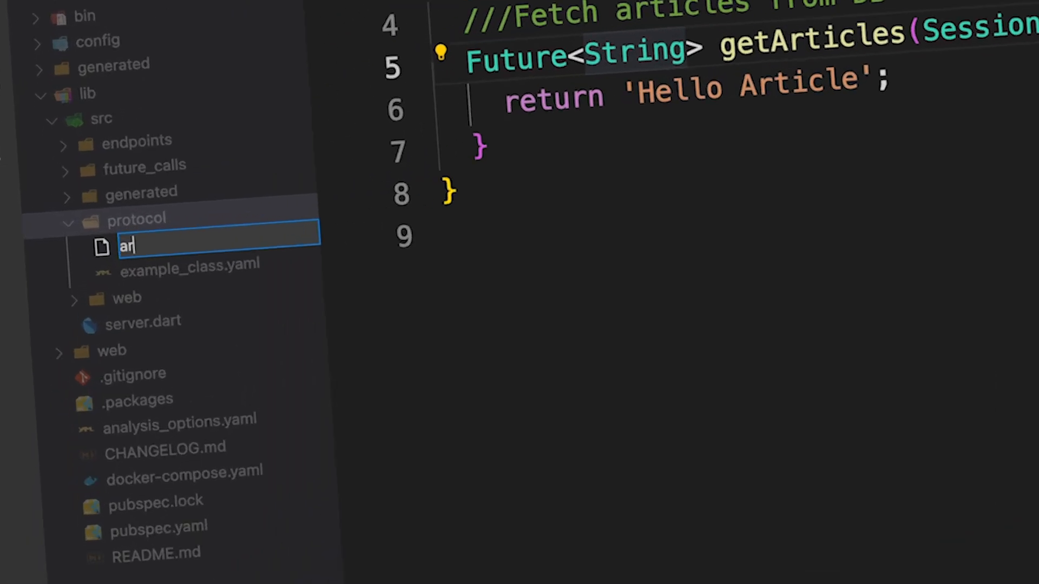
{"action": "type", "text": "ticle_c"}
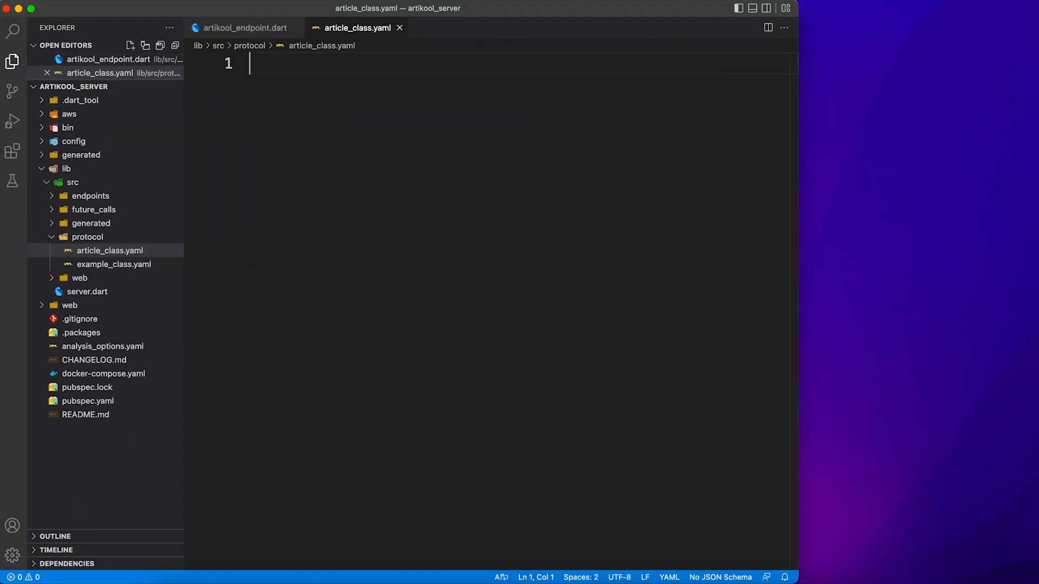
Write class: Article, table: article, and fields title, content, publishedOn, isPrime with their types
{"action": "type", "text": "class A"}
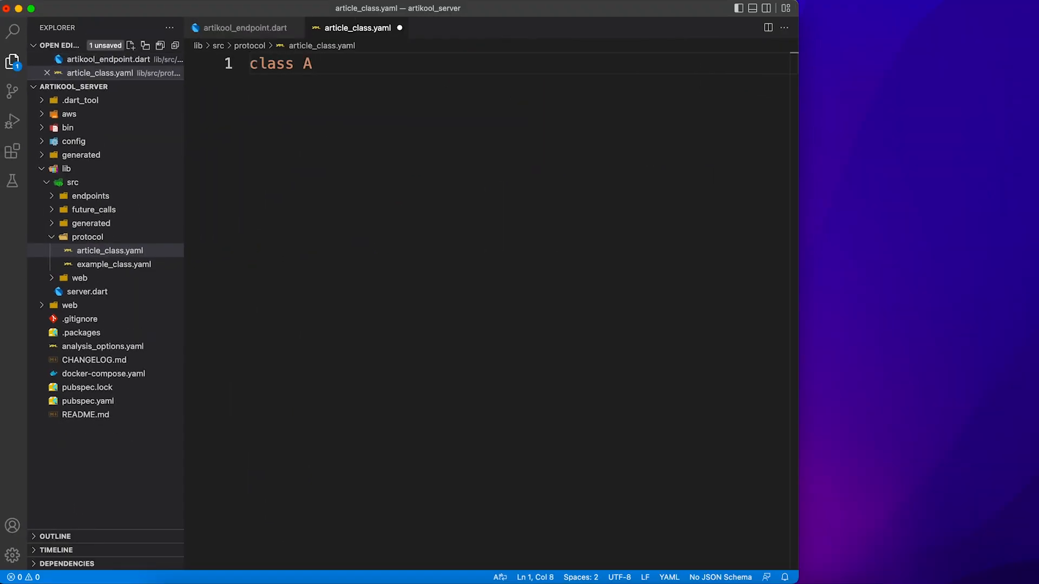
{"action": "type", "text": ":"}
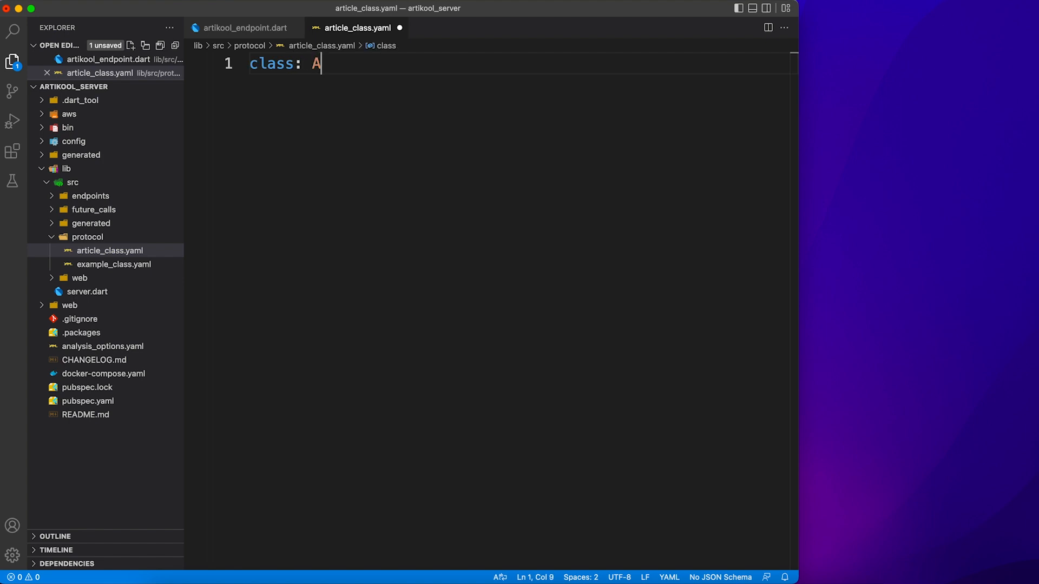
{"action": "type", "text": "rticle"}
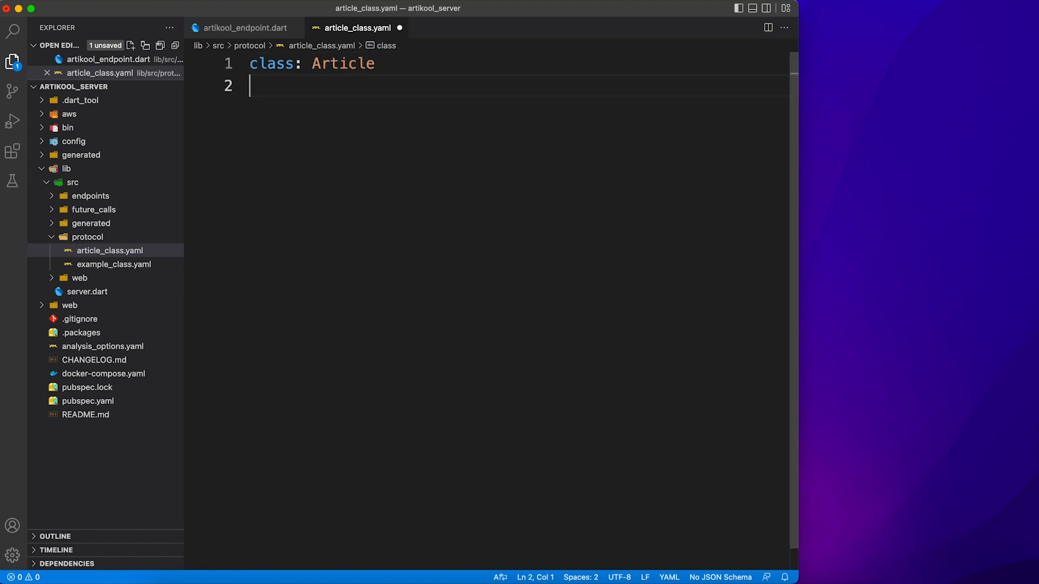
{"action": "type", "text": "table"}
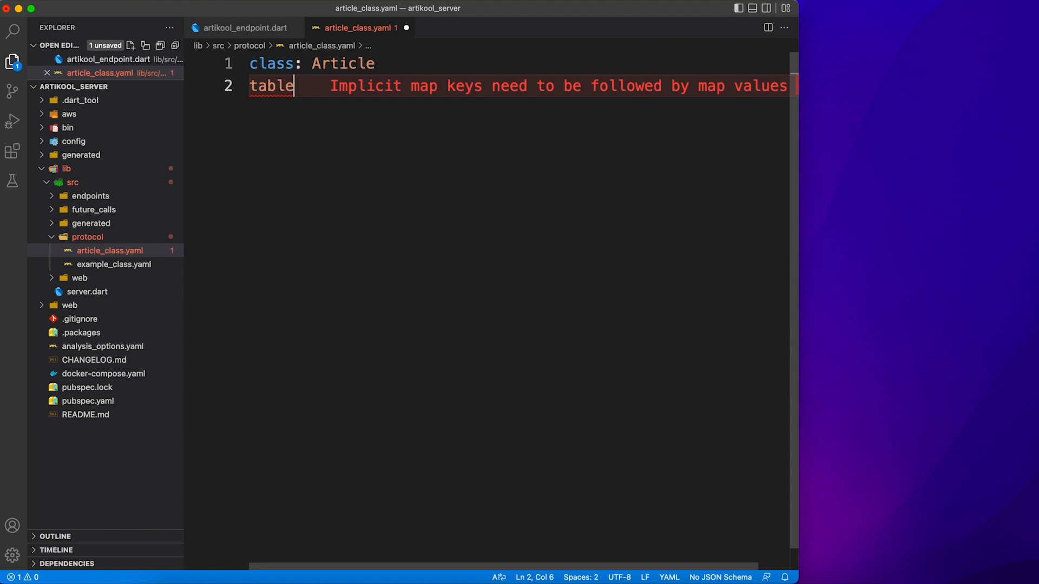
{"action": "type", "text": ": article"}
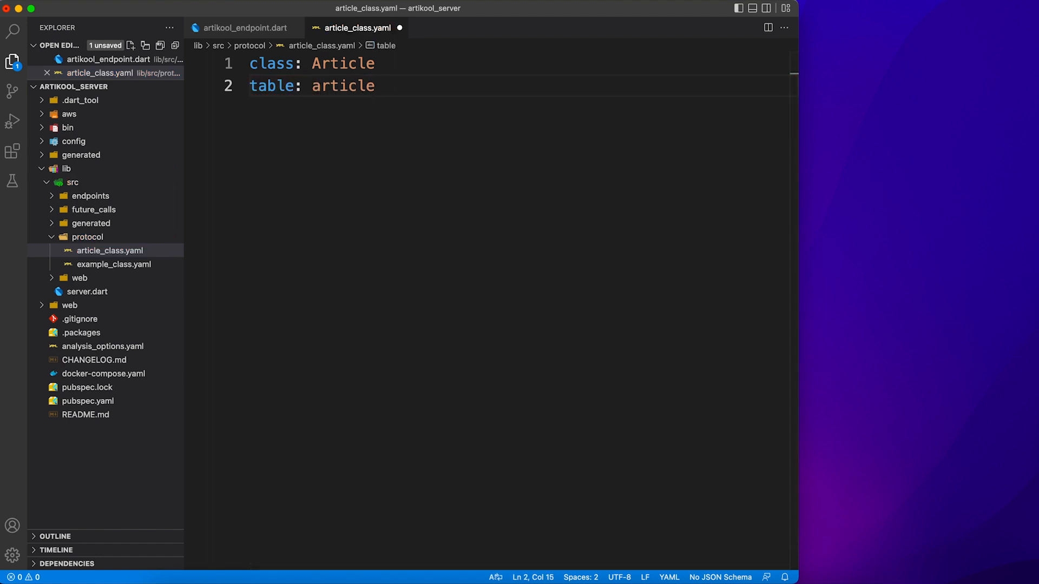
{"action": "type", "text": "fields:"}
{"action": "type", "text": "title: String"}
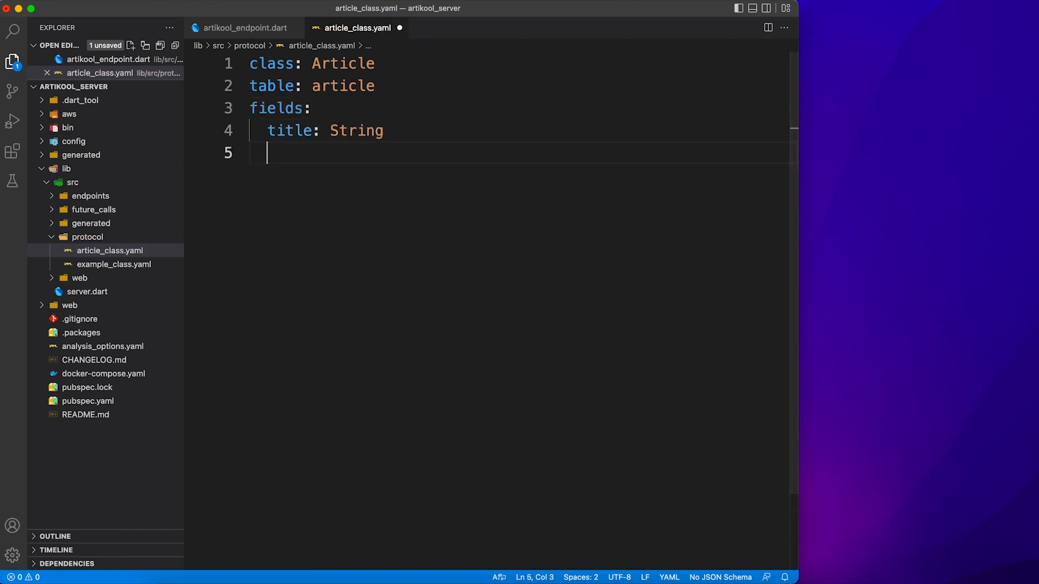
{"action": "type", "text": "content: String"}
{"action": "type", "text": "publishedOn: DateTime"}
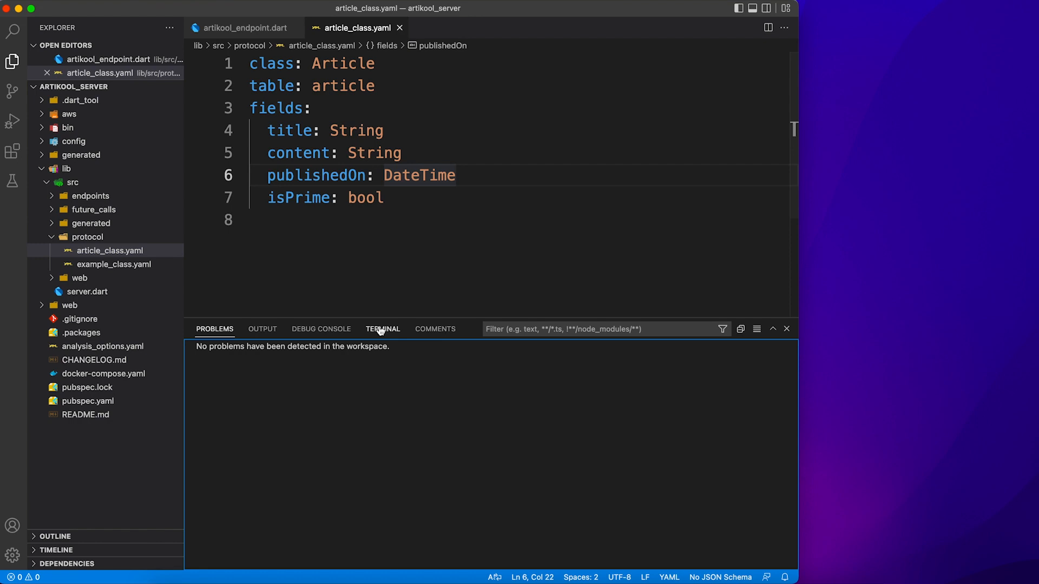
Run serverpod generate --watch in the integrated terminal, then change getArticles to return Article
{"action": "left_click", "coordinate": [383, 329]}
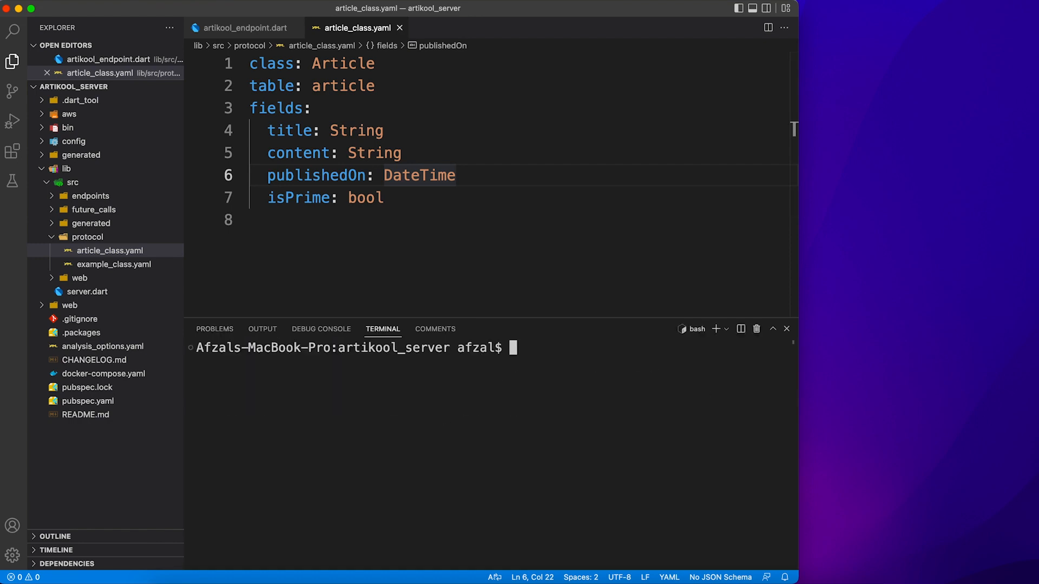
{"action": "type", "text": "serverpod generate --watch"}
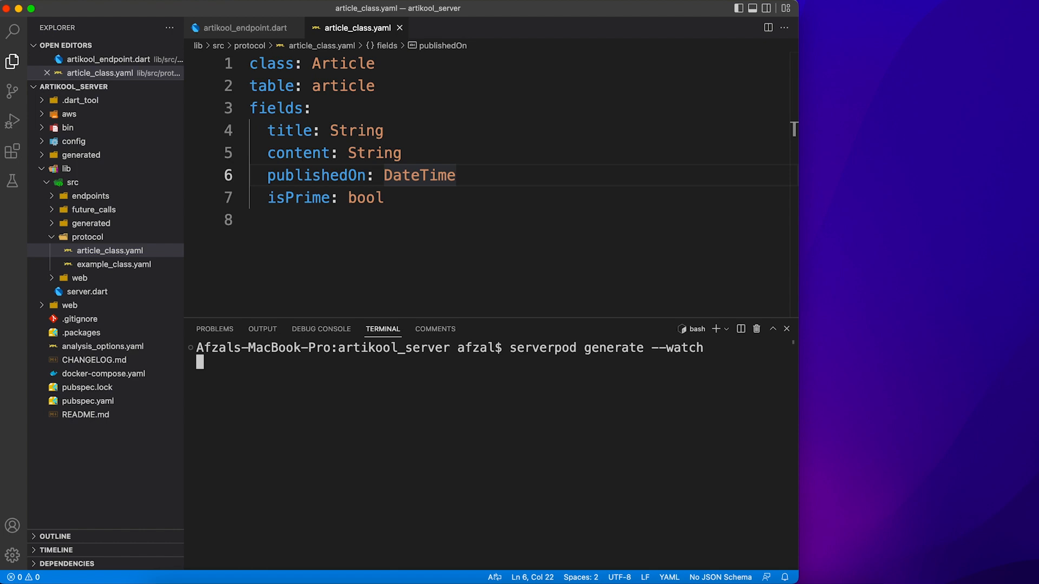
{"action": "key", "text": "Return"}
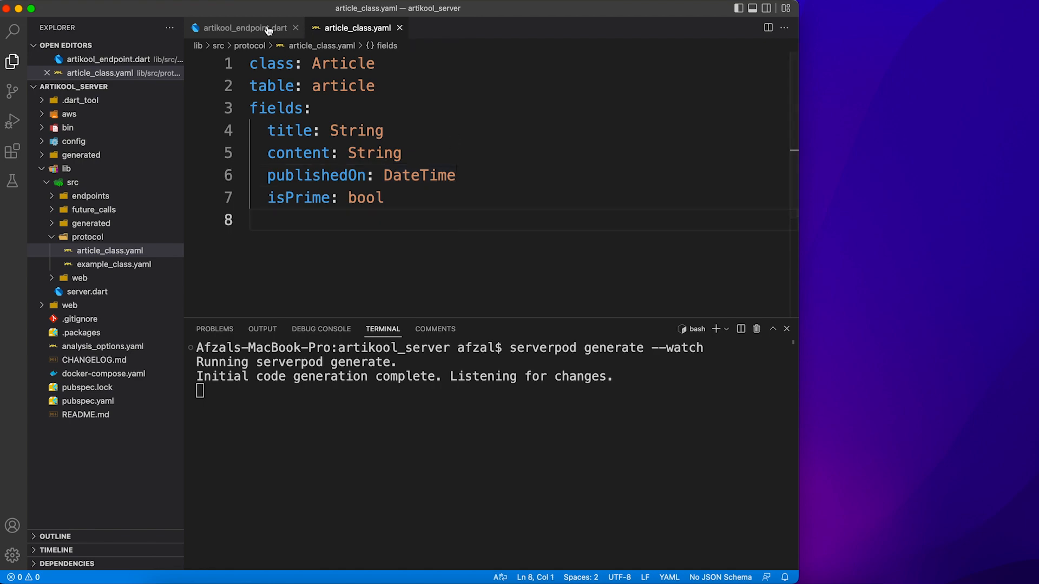
{"action": "left_click", "coordinate": [244, 28]}
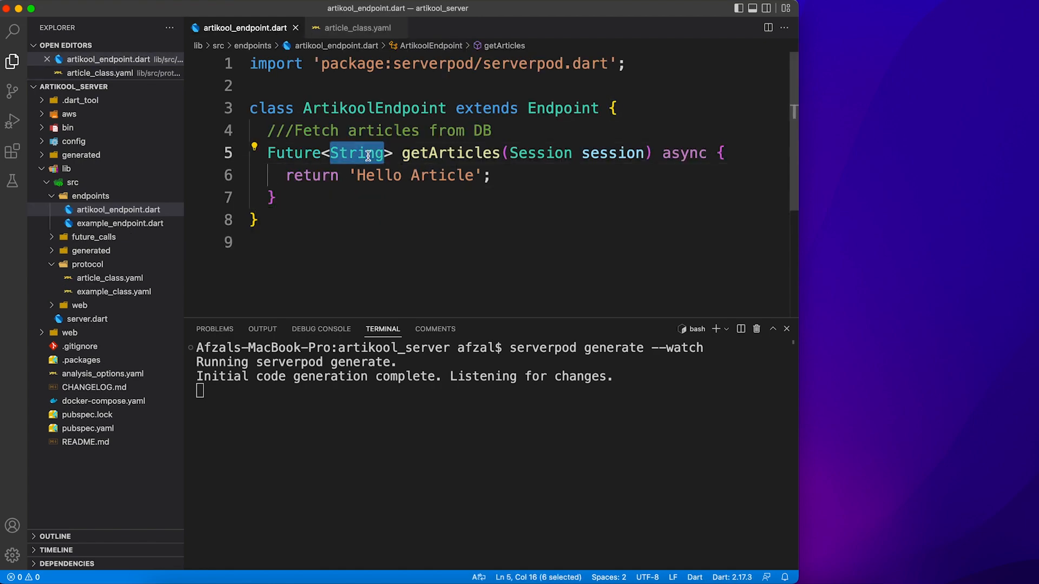
{"action": "type", "text": "Article"}
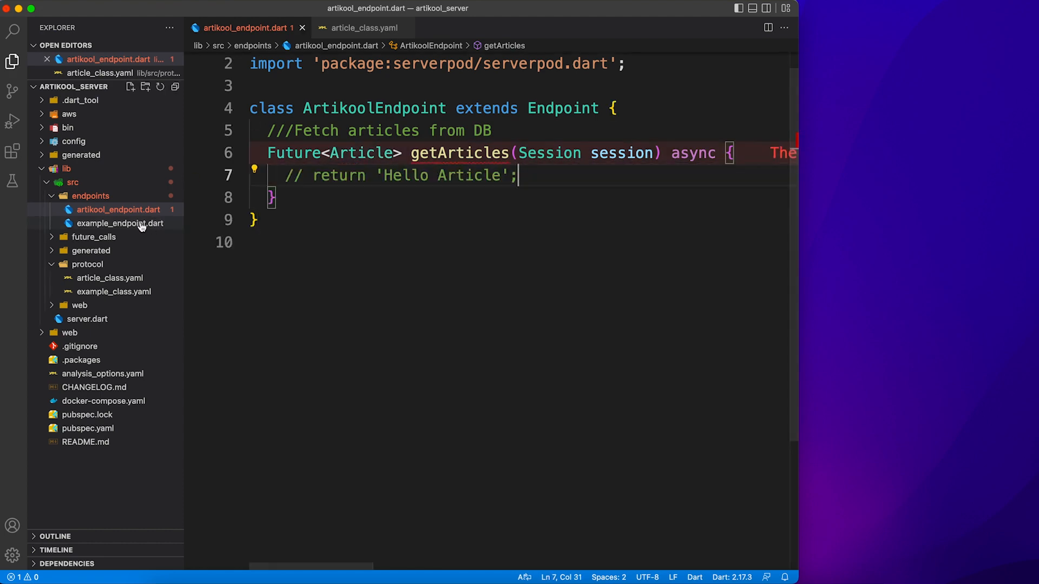
Review generated article_class.dart: className getter, serialization, database helpers and ArticleTable
{"action": "left_click", "coordinate": [91, 250]}
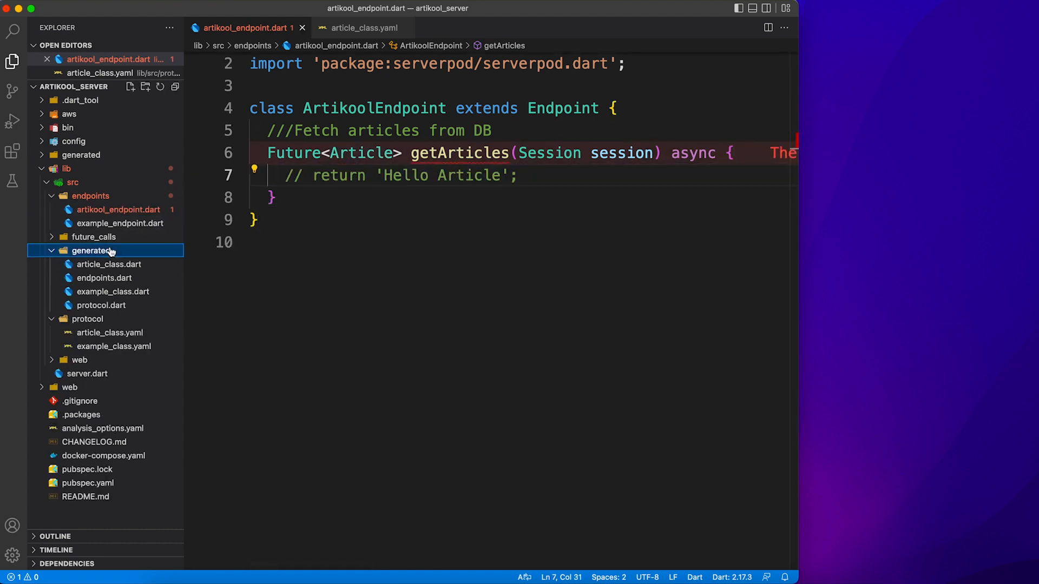
{"action": "left_click", "coordinate": [109, 264]}
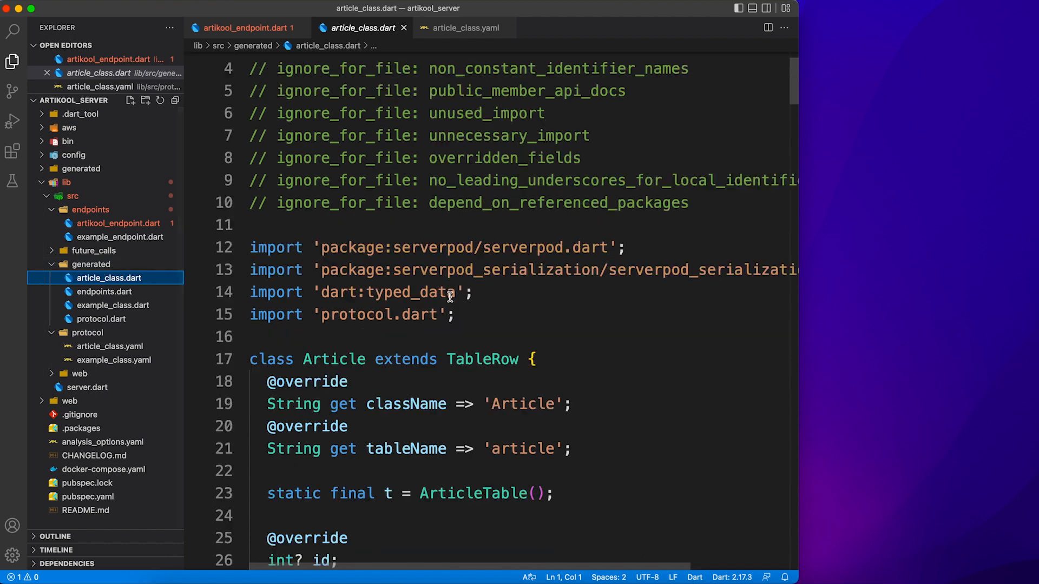
{"action": "double_click", "coordinate": [409, 217]}
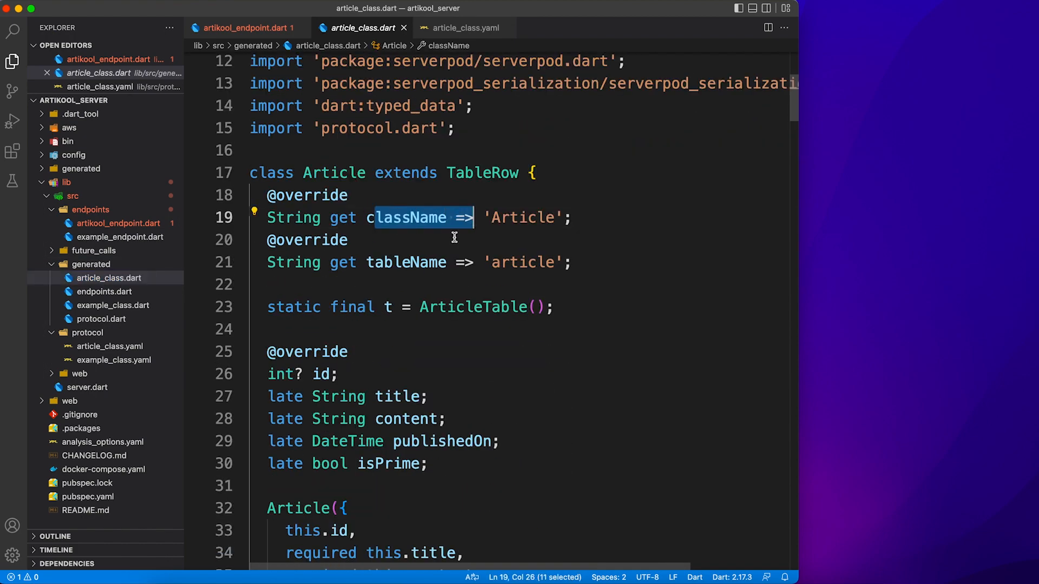
{"action": "scroll", "scroll_direction": "down", "scroll_amount": 3}
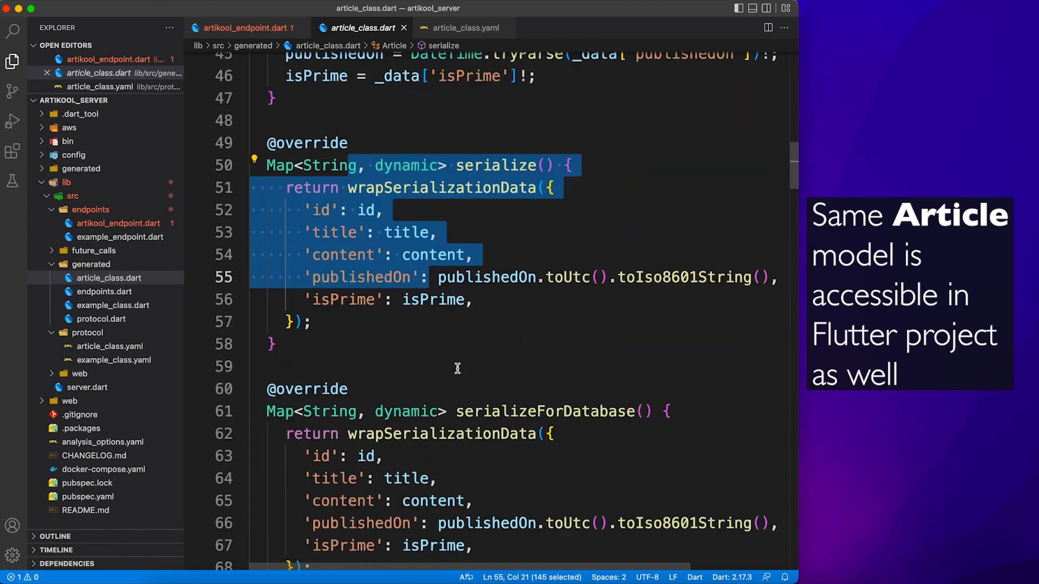
{"action": "scroll", "scroll_direction": "down", "scroll_amount": 3}
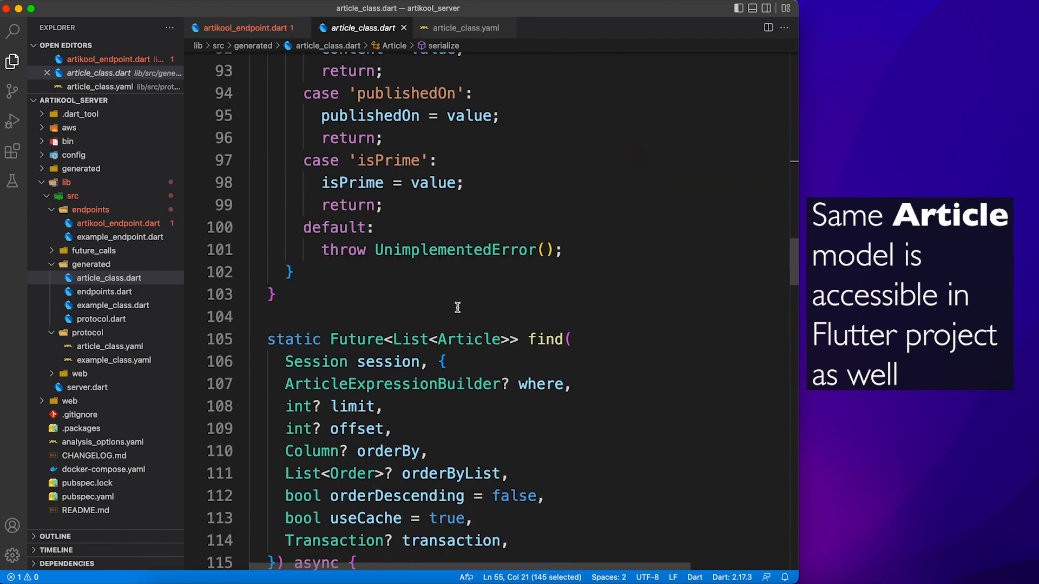
{"action": "scroll", "scroll_direction": "down", "scroll_amount": 3}
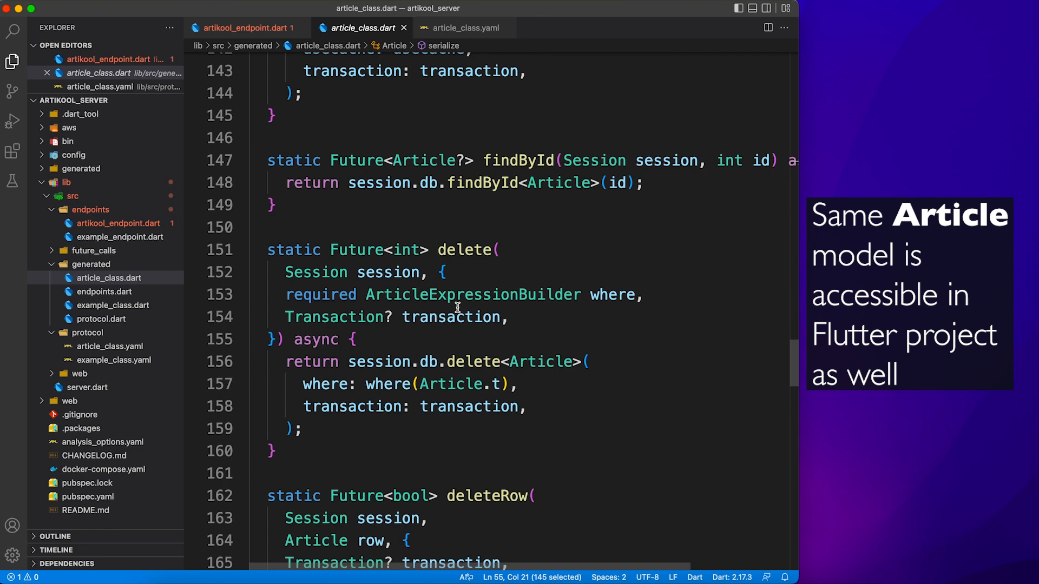
{"action": "scroll", "scroll_direction": "down", "scroll_amount": 3}
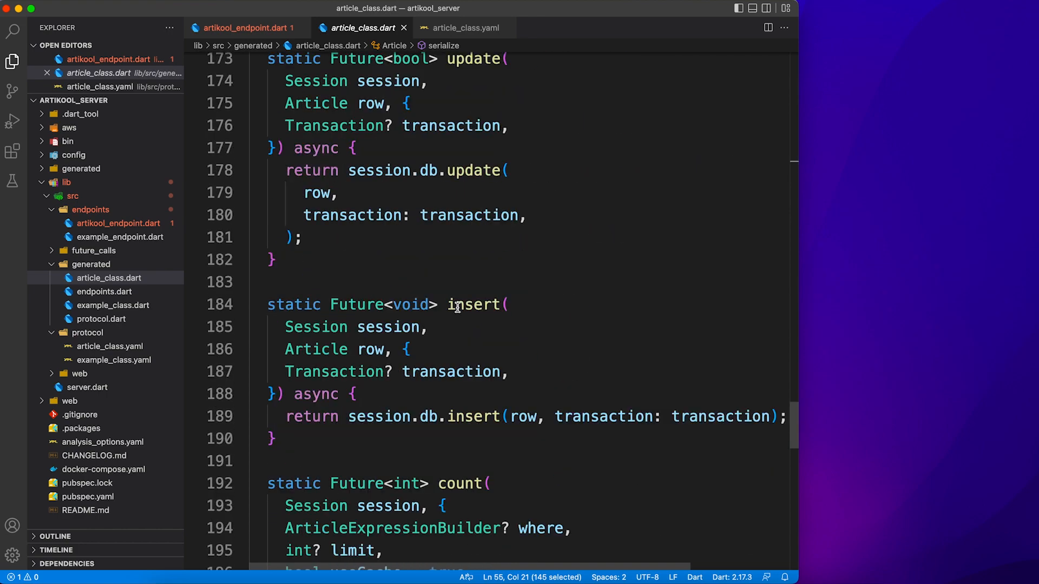
{"action": "scroll", "scroll_direction": "down", "scroll_amount": 3}
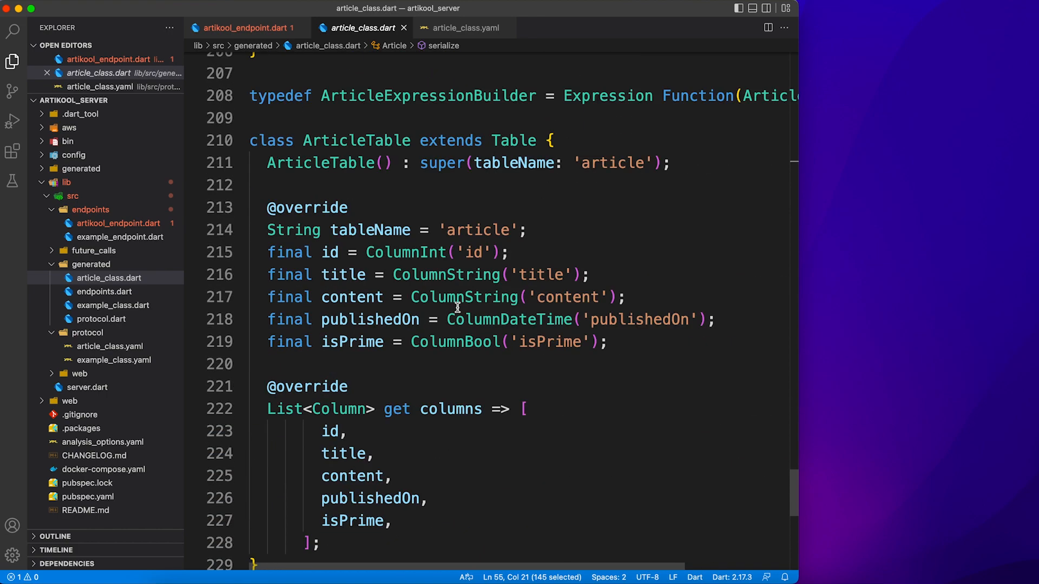
{"action": "scroll", "scroll_direction": "down", "scroll_amount": 3}
{"action": "type", "text": "A"}
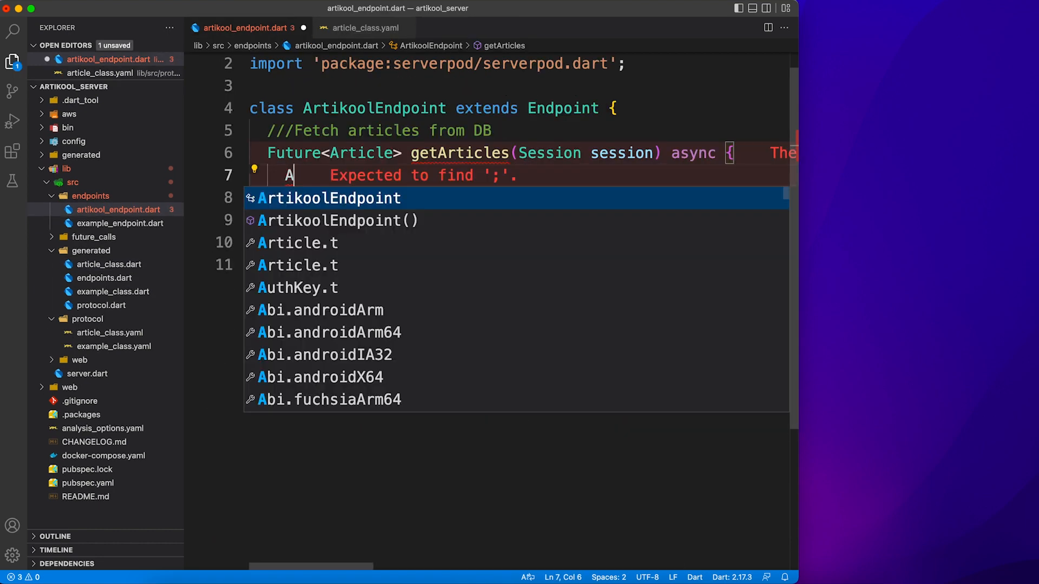
Make getArticles return Future<List<Article>> with body return await Article.find(session)
{"action": "type", "text": "rticle"}
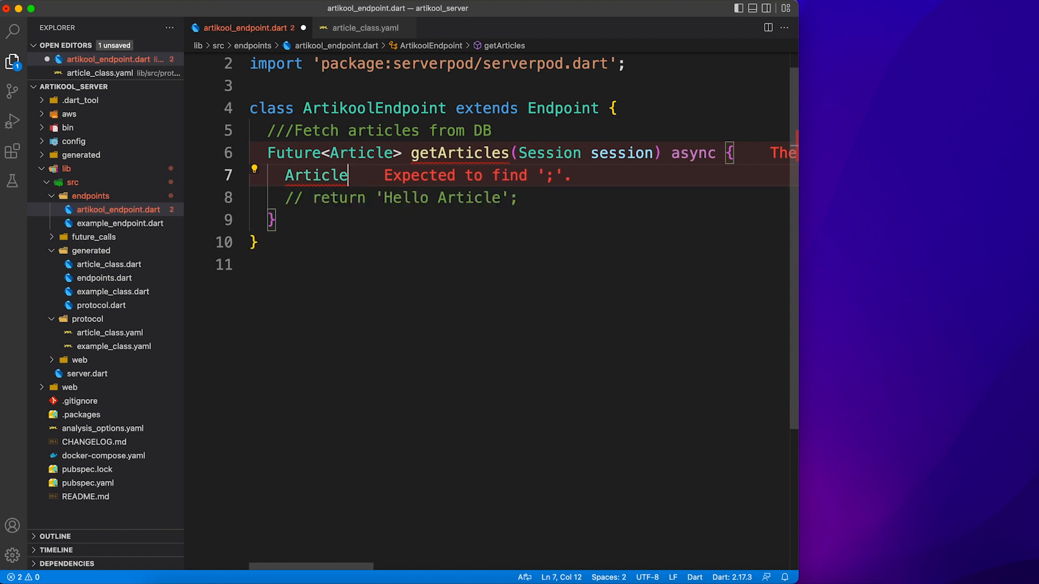
{"action": "type", "text": ".find(session);"}
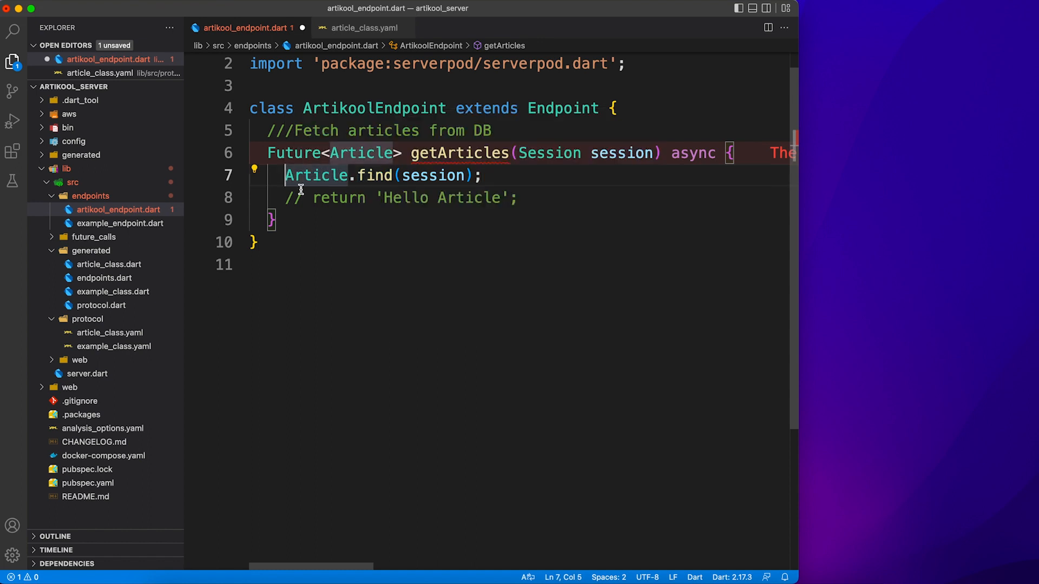
{"action": "type", "text": "await"}
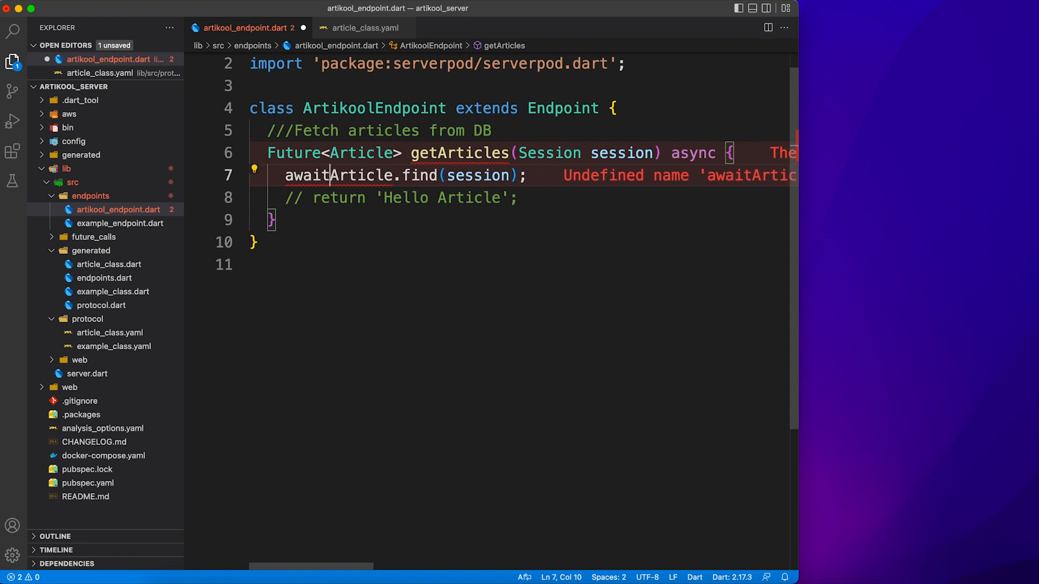
{"action": "type", "text": "return"}
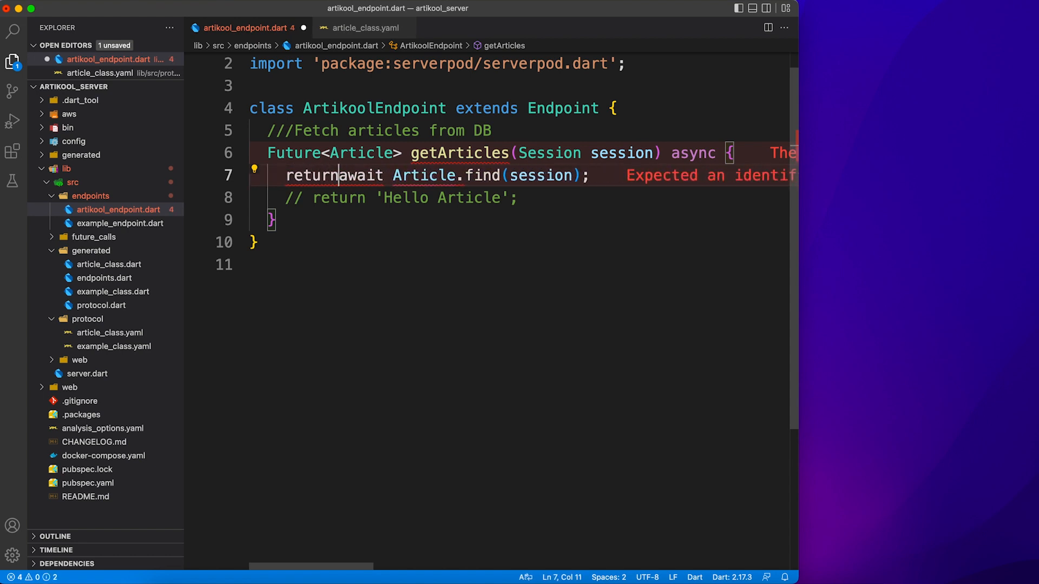
{"action": "type", "text": "List"}
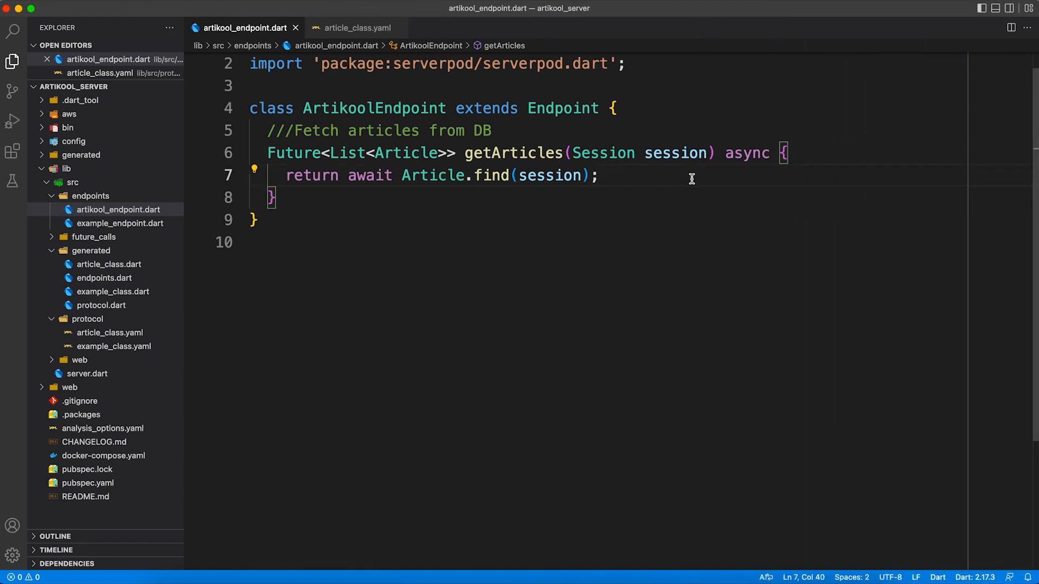
{"action": "left_click", "coordinate": [600, 175]}
{"action": "type", "text": ", "}
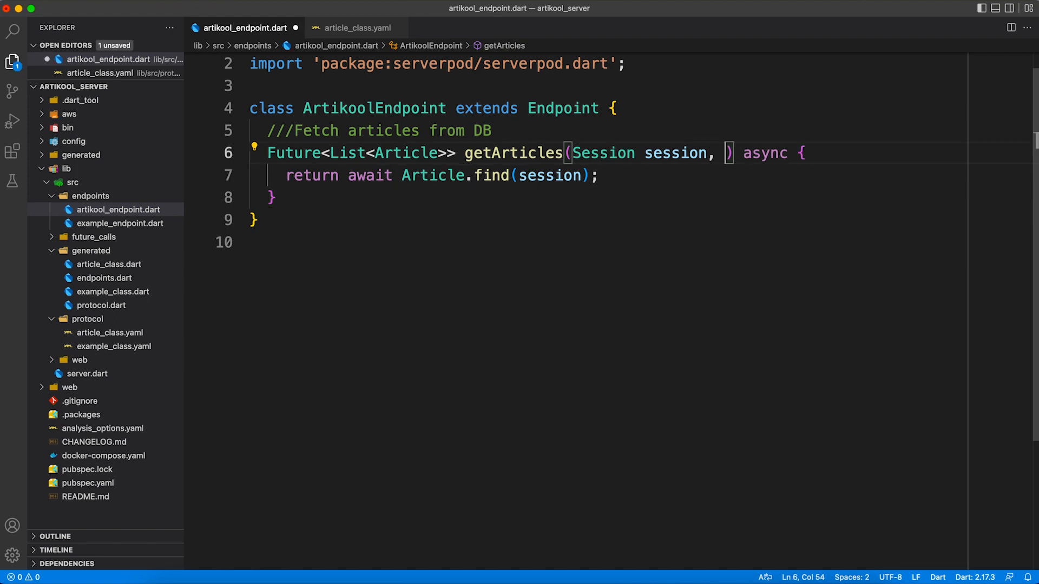
Add an optional {String? keyword} parameter and a where: (t) => clause to Article.find
{"action": "type", "text": "{"}
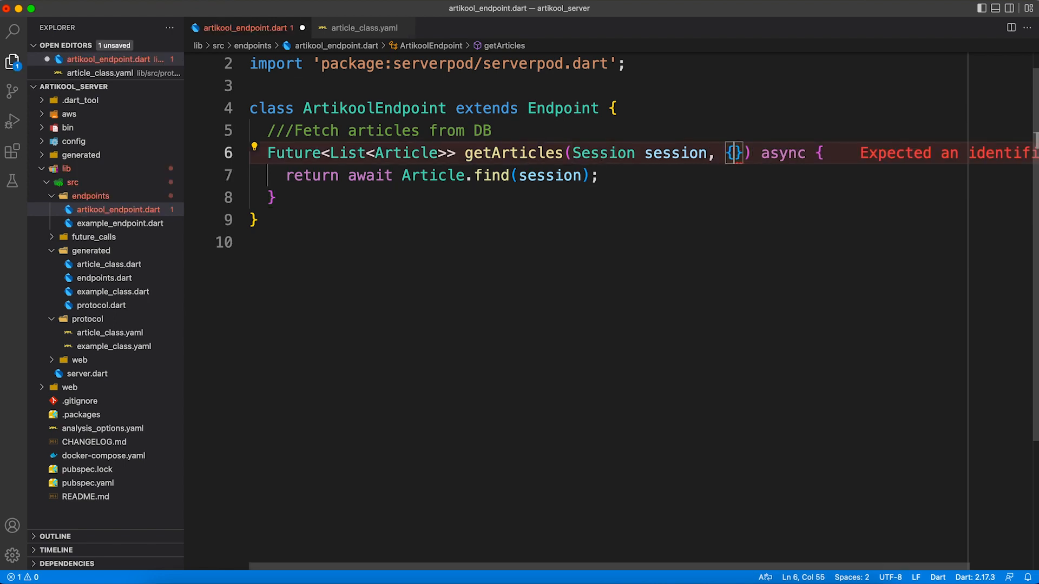
{"action": "type", "text": "String? k"}
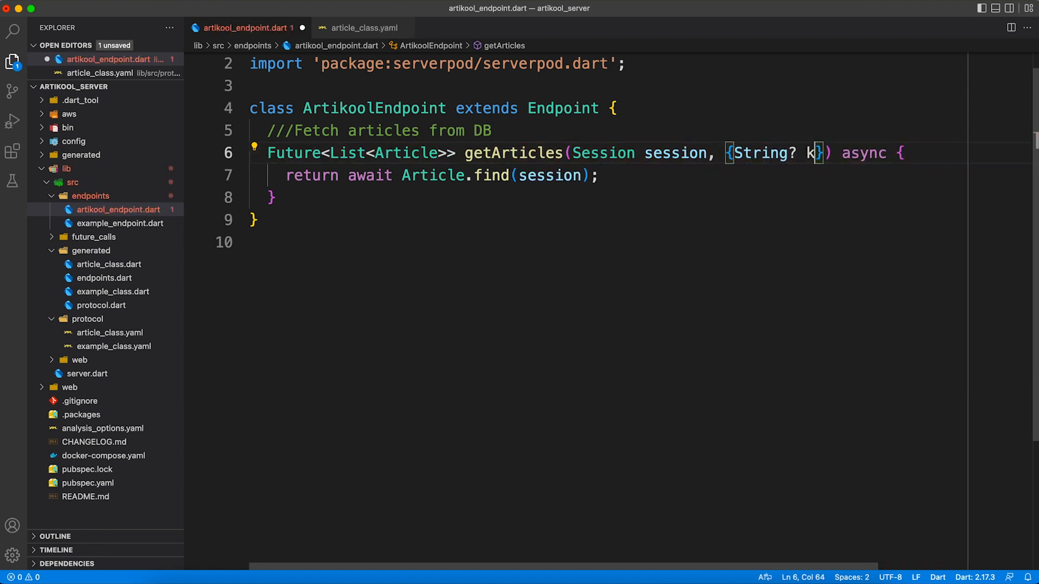
{"action": "type", "text": "eyword"}
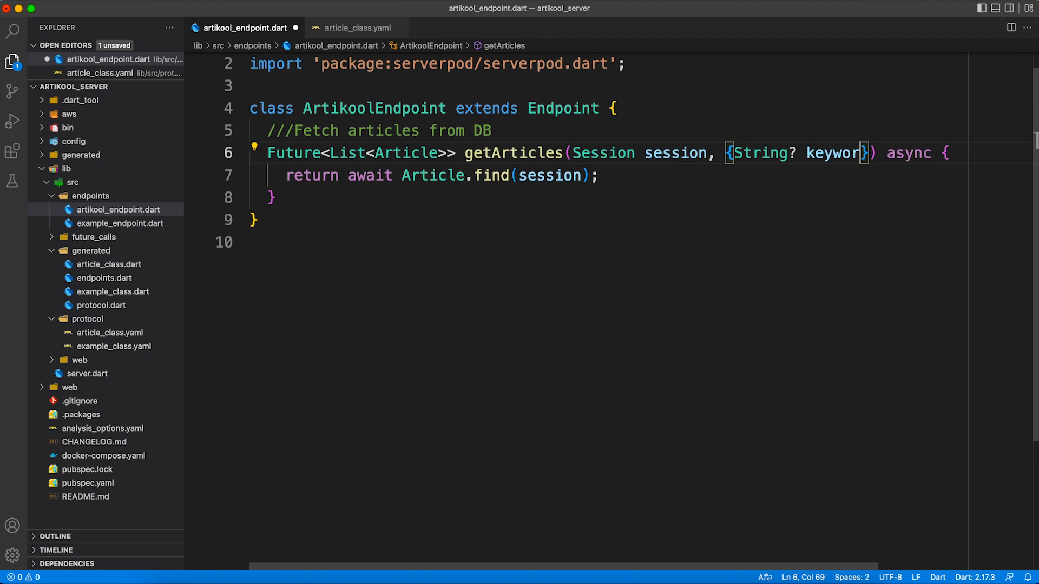
{"action": "type", "text": "d"}
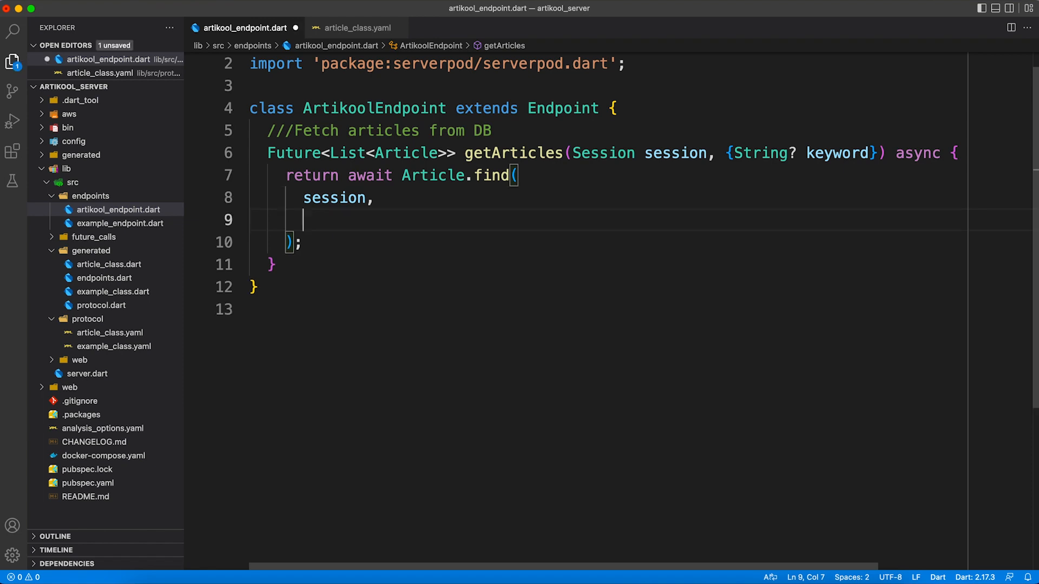
{"action": "type", "text": "where:"}
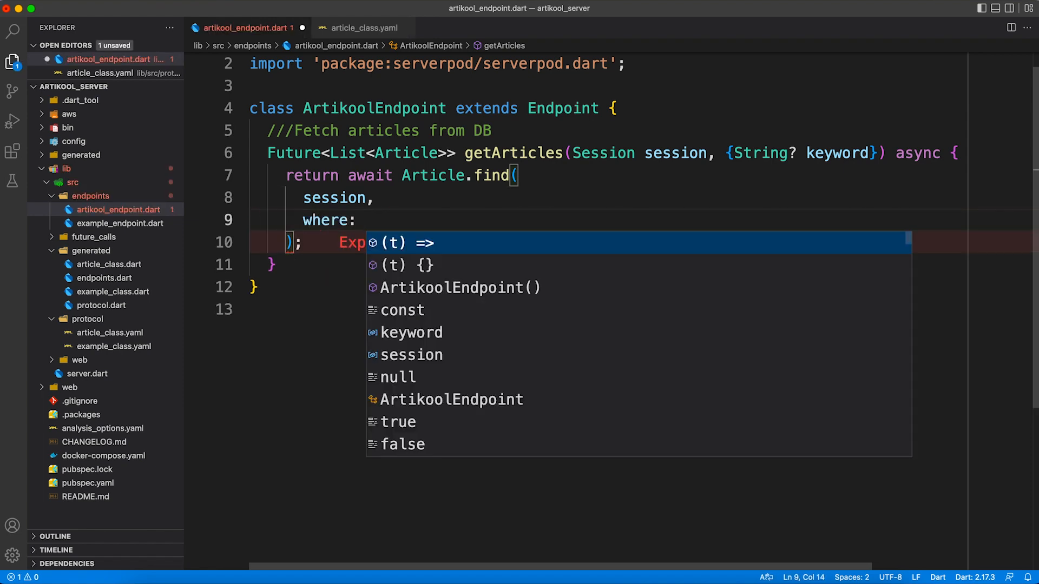
{"action": "type", "text": "(t) => t.,"}
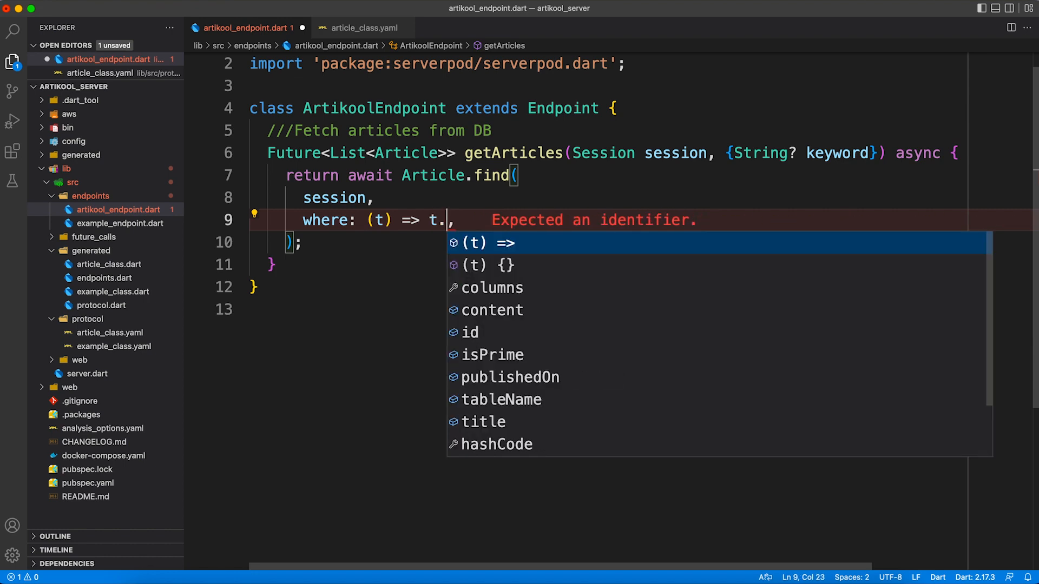
{"action": "type", "text": "c"}
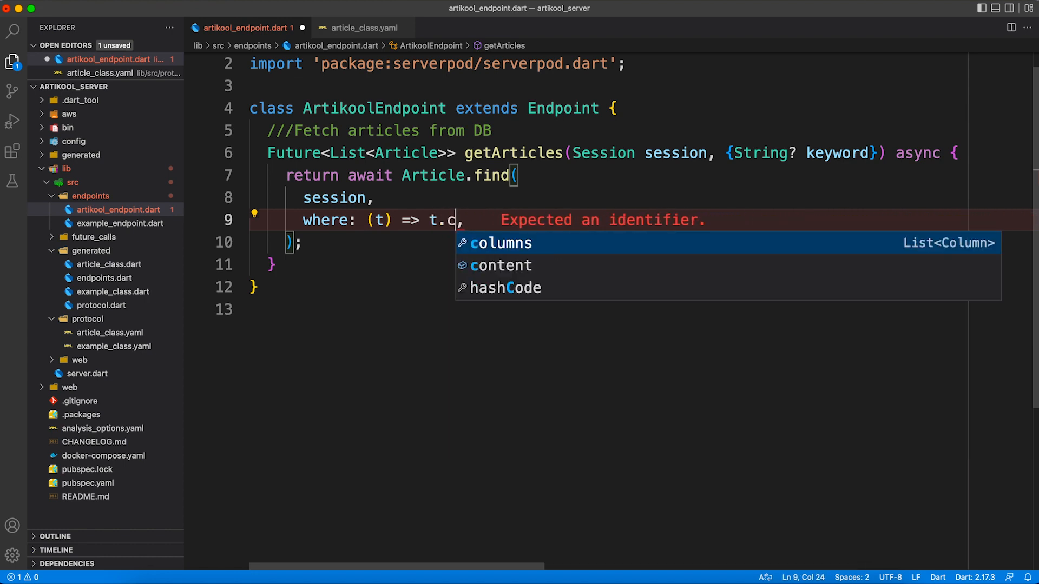
{"action": "type", "text": "itle.l"}
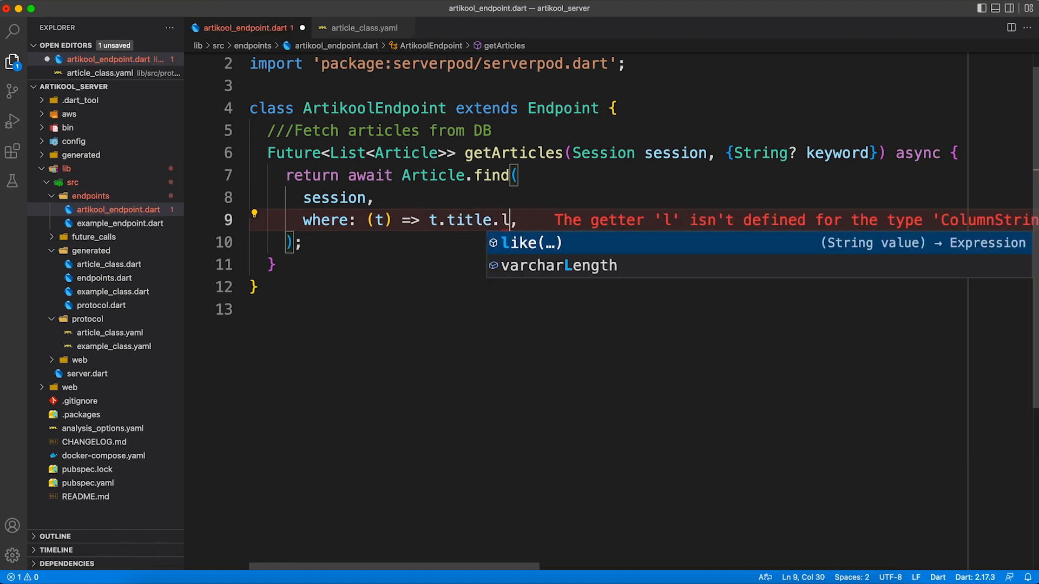
Filter with keyword != null ? t.title.like('%$keyword%') : Constant(true), and start an //Add comment
{"action": "left_click", "coordinate": [530, 242]}
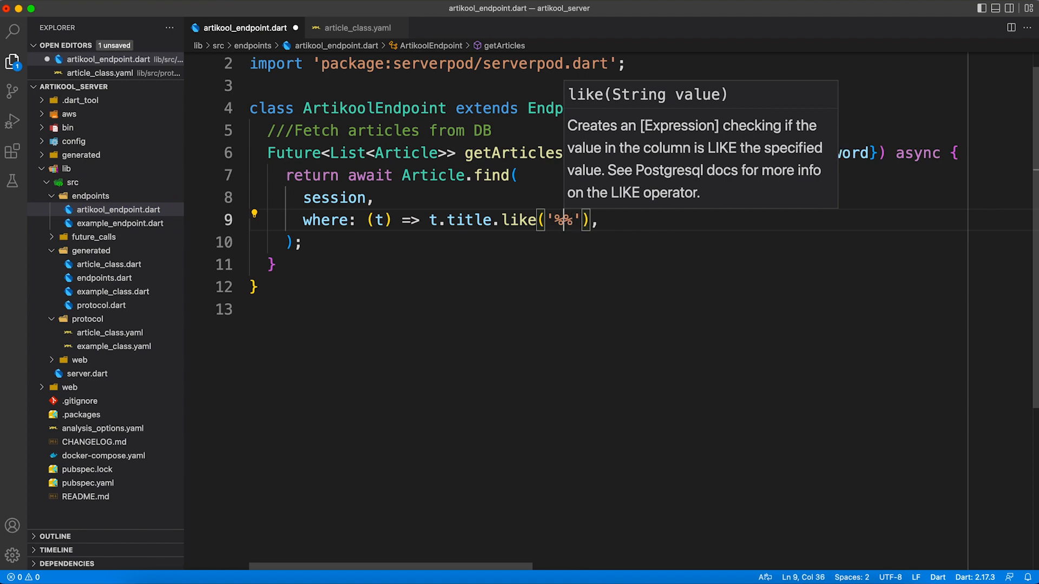
{"action": "type", "text": "$keyword"}
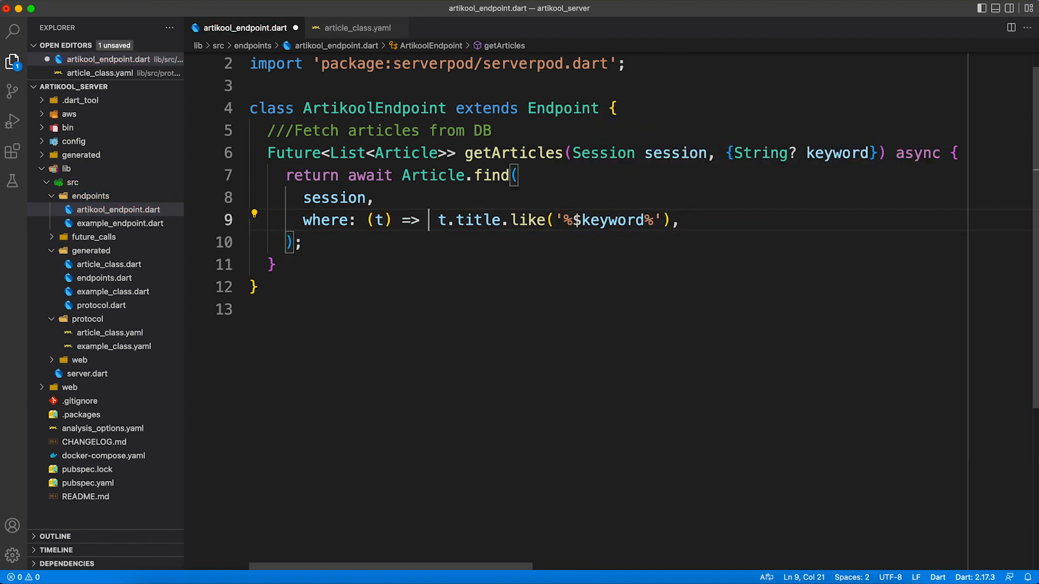
{"action": "type", "text": "keyword != null ?"}
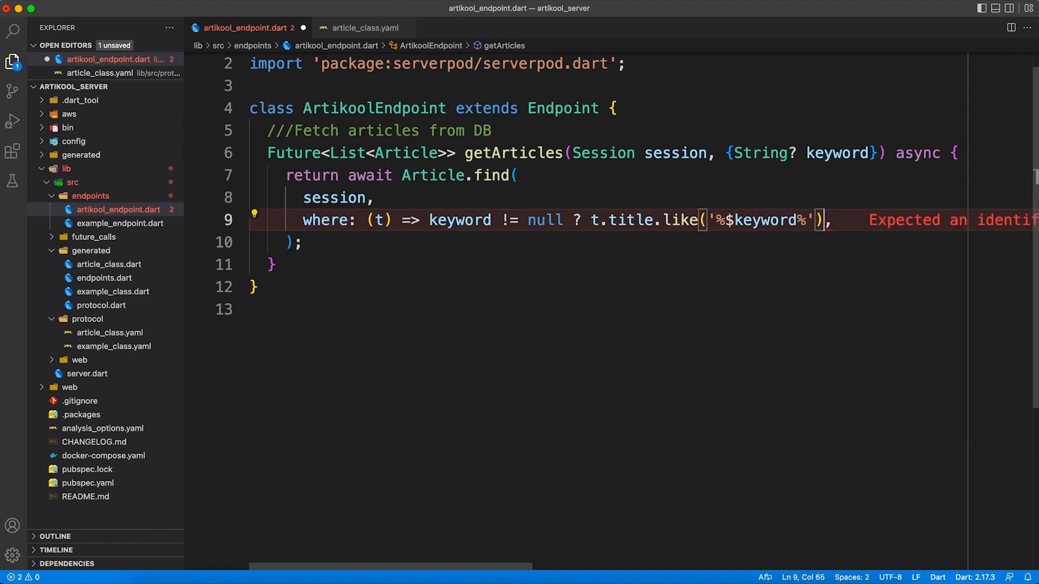
{"action": "type", "text": ": constant(true"}
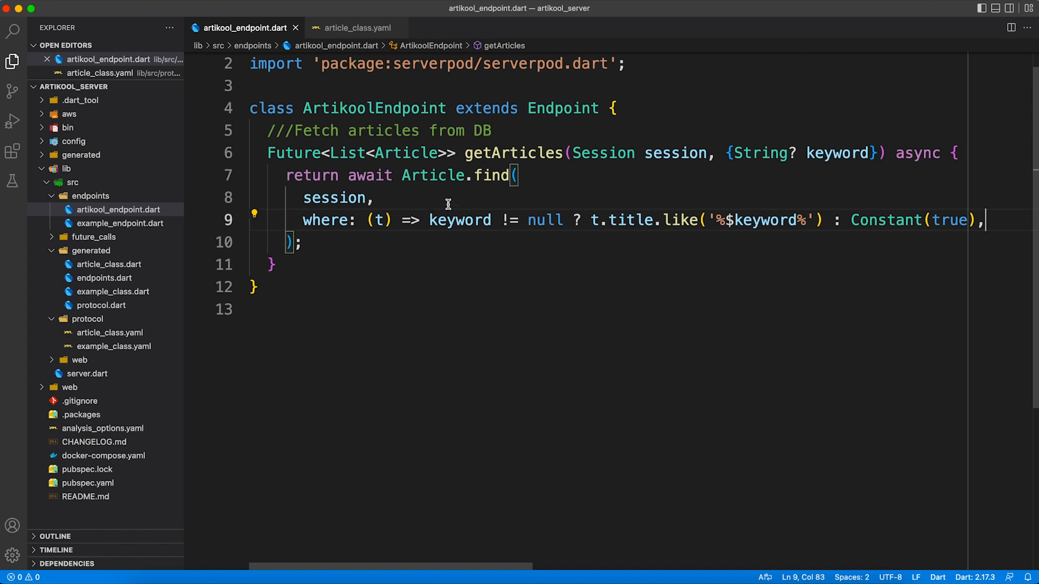
{"action": "type", "text": "//Add article in DB"}
{"action": "type", "text": "Future<bool> addArticle("}
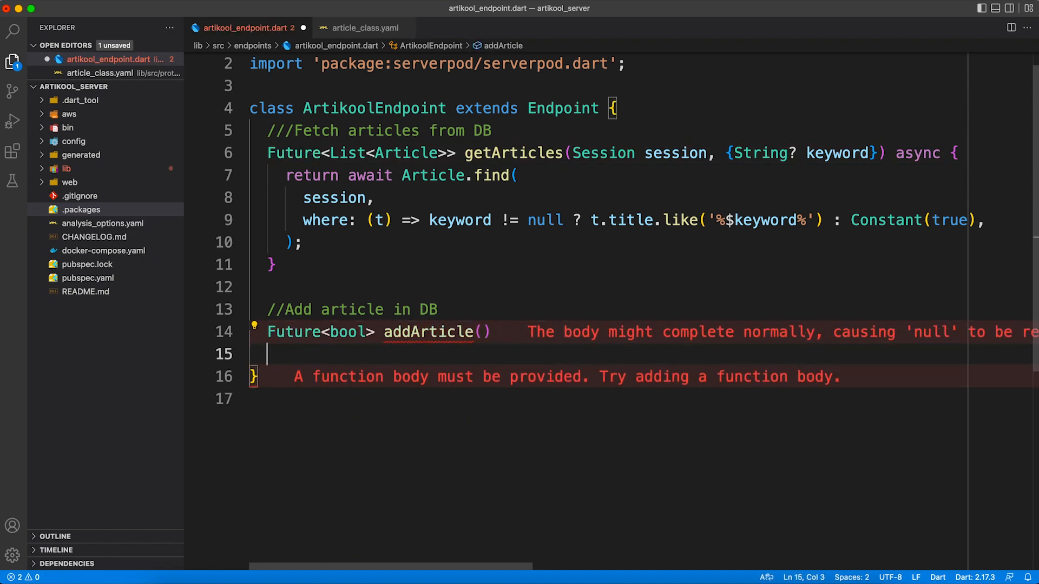
Write Future<bool> addArticle(Session session, Article article) async awaiting Article.insert and returning true
{"action": "type", "text": "Session"}
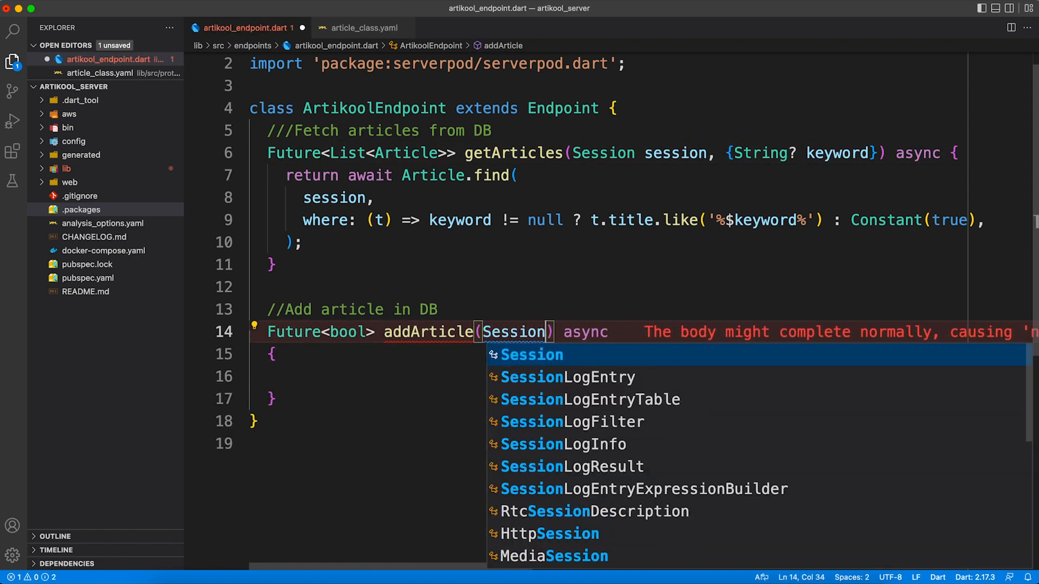
{"action": "type", "text": "return true;"}
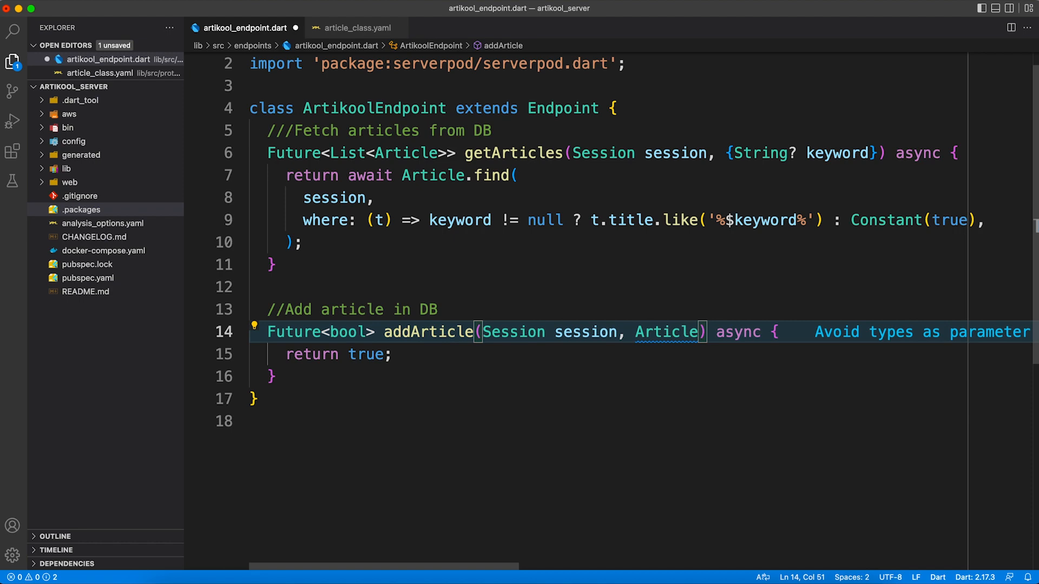
{"action": "type", "text": "article"}
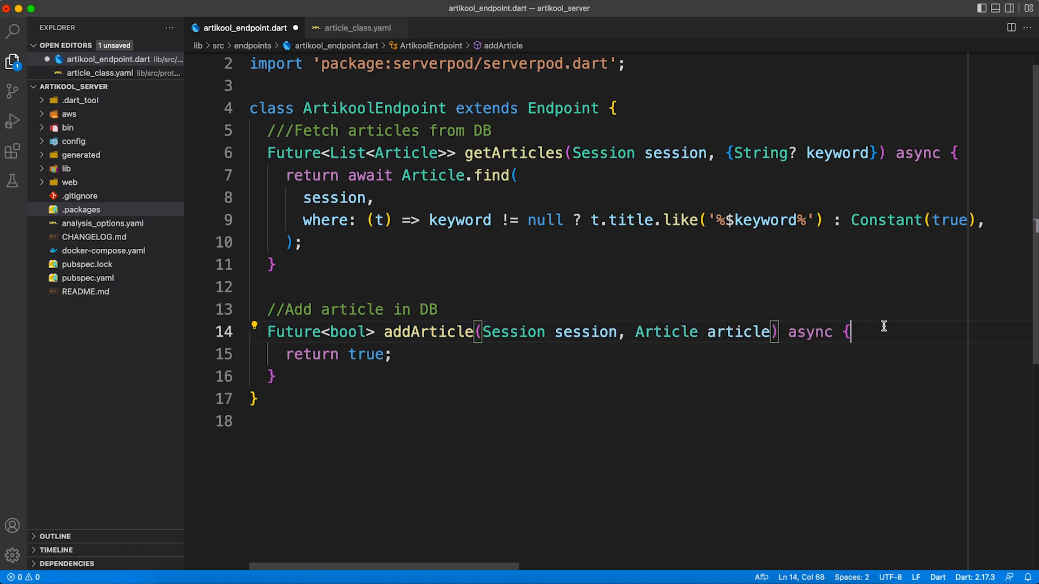
{"action": "type", "text": "Article"}
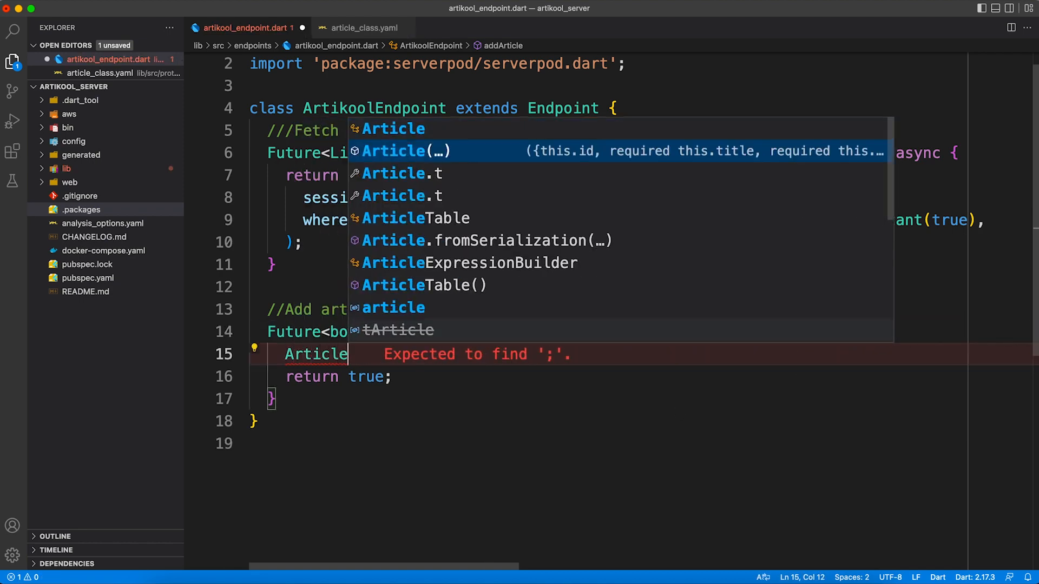
{"action": "type", "text": ".insert(session, article);"}
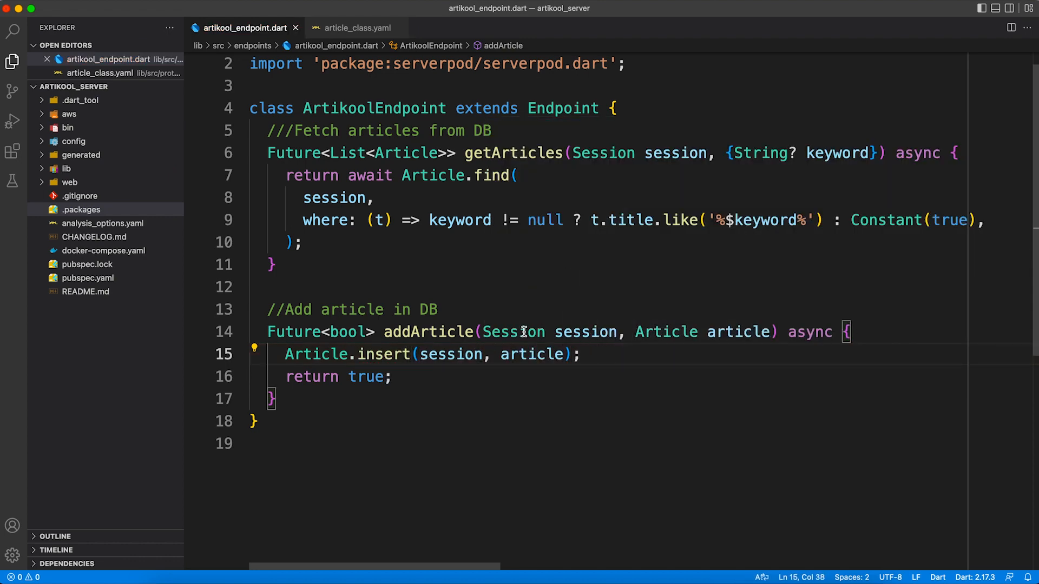
{"action": "left_click", "coordinate": [396, 377]}
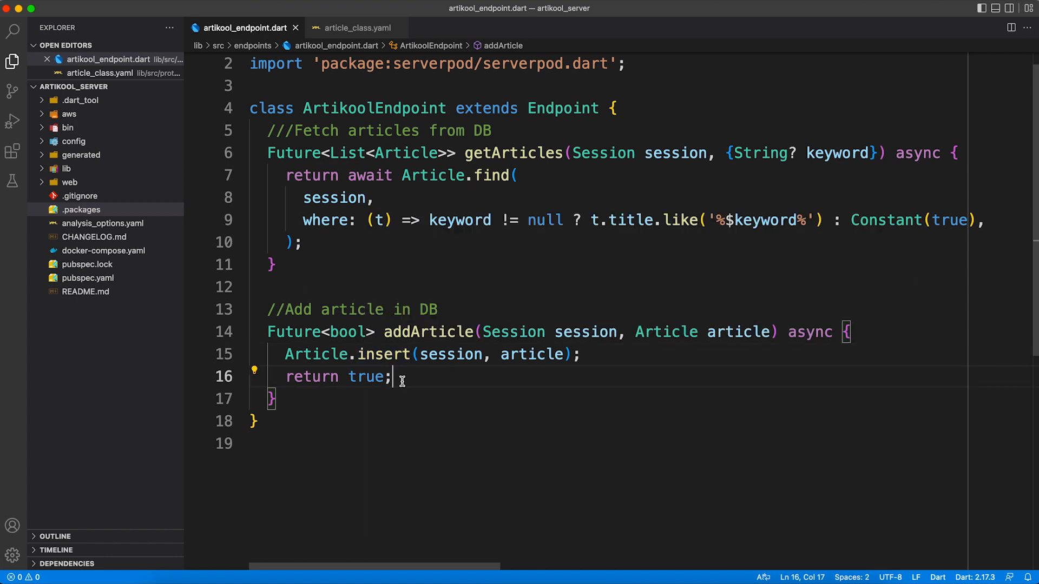
{"action": "type", "text": "await"}
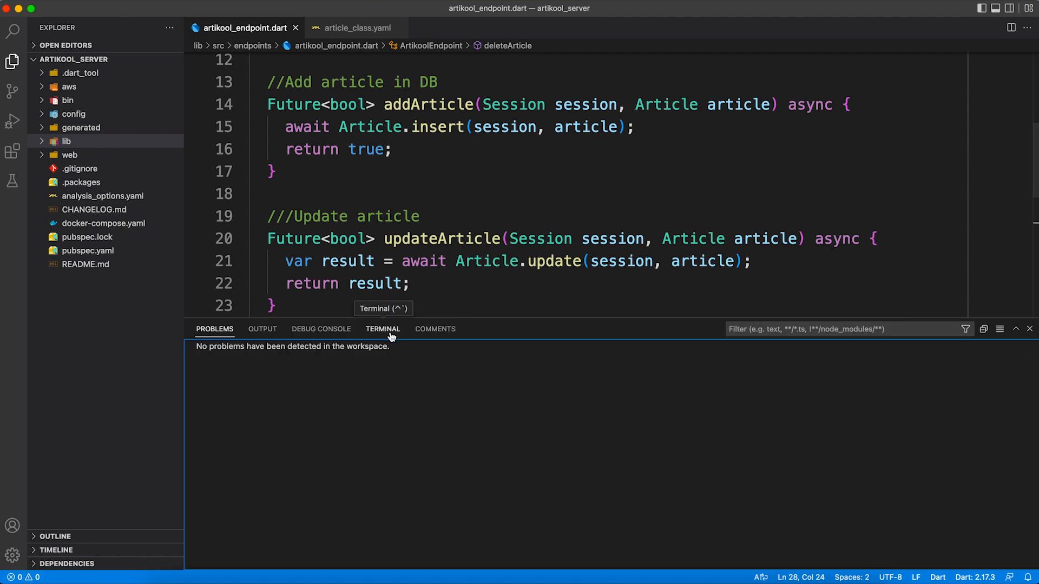
Run docker-compose up --build --detach in the terminal to start the postgres and redis containers
{"action": "left_click", "coordinate": [382, 329]}
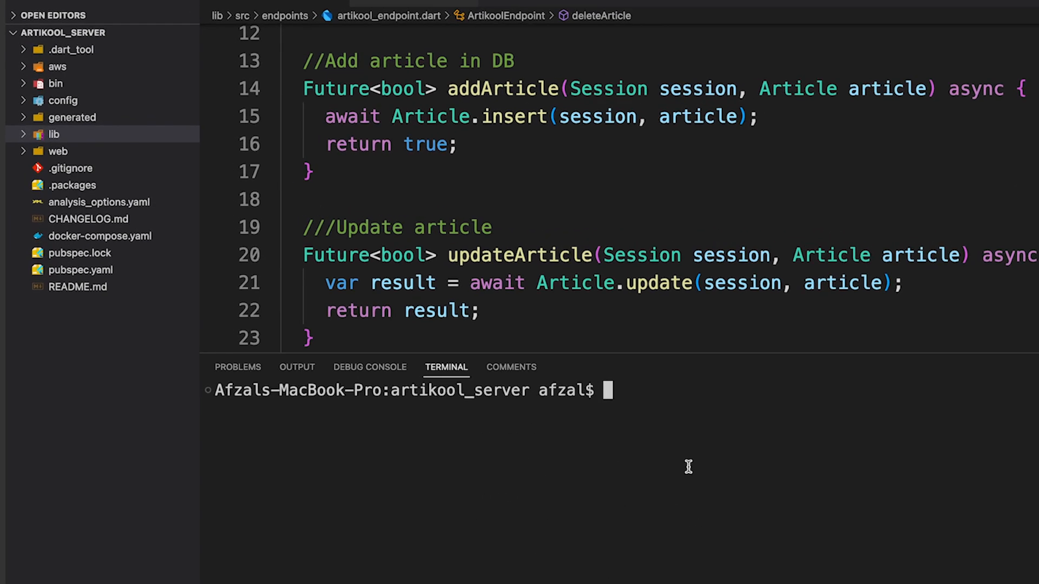
{"action": "type", "text": "docker"}
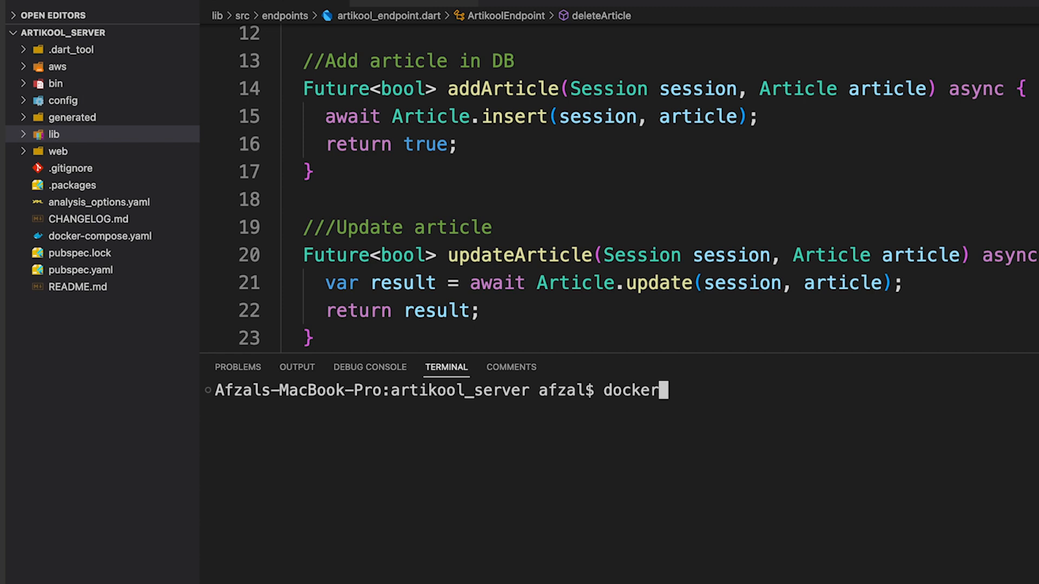
{"action": "type", "text": "-compose"}
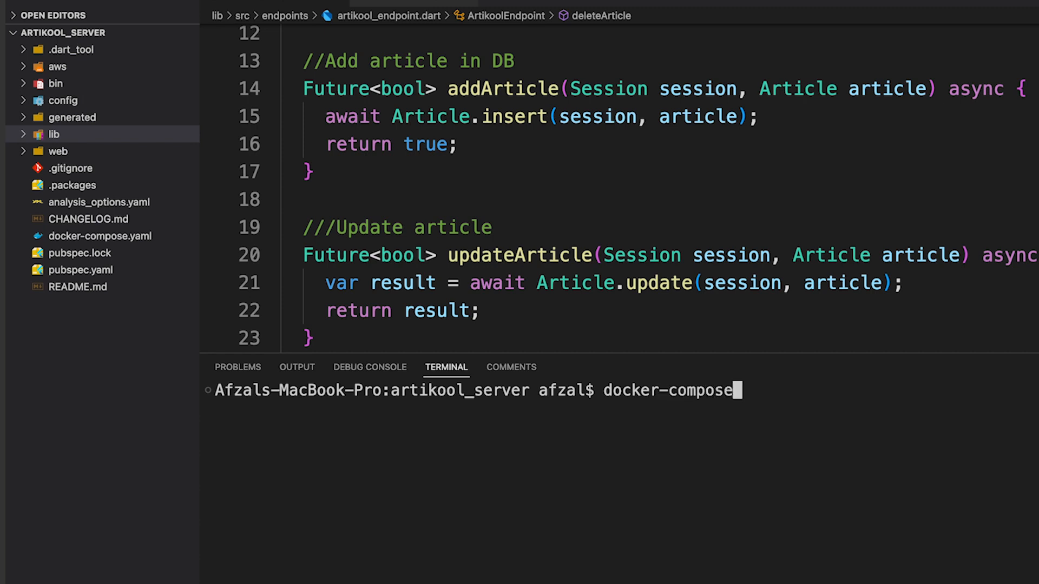
{"action": "type", "text": "u"}
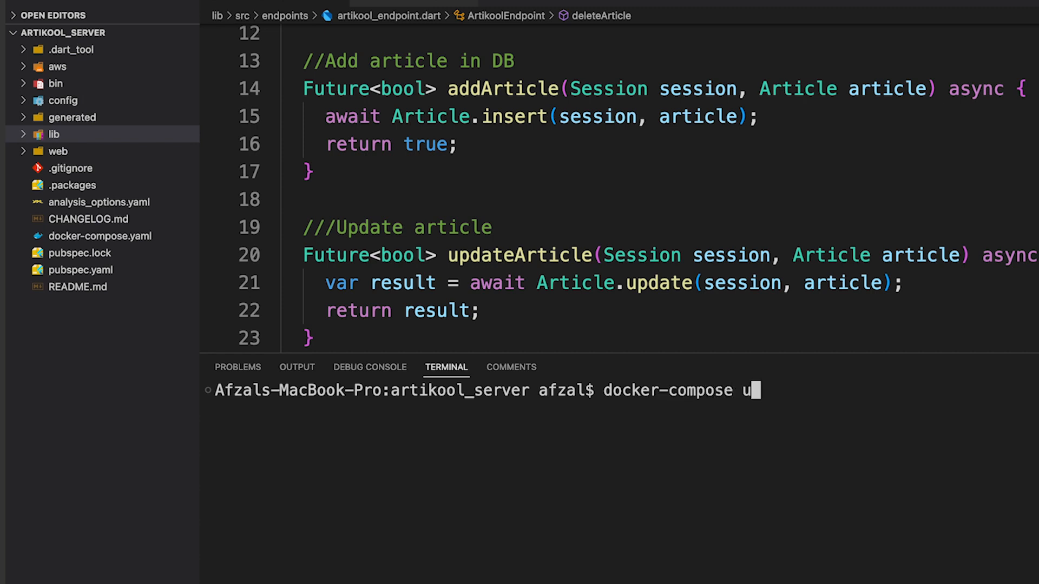
{"action": "type", "text": "p --build"}
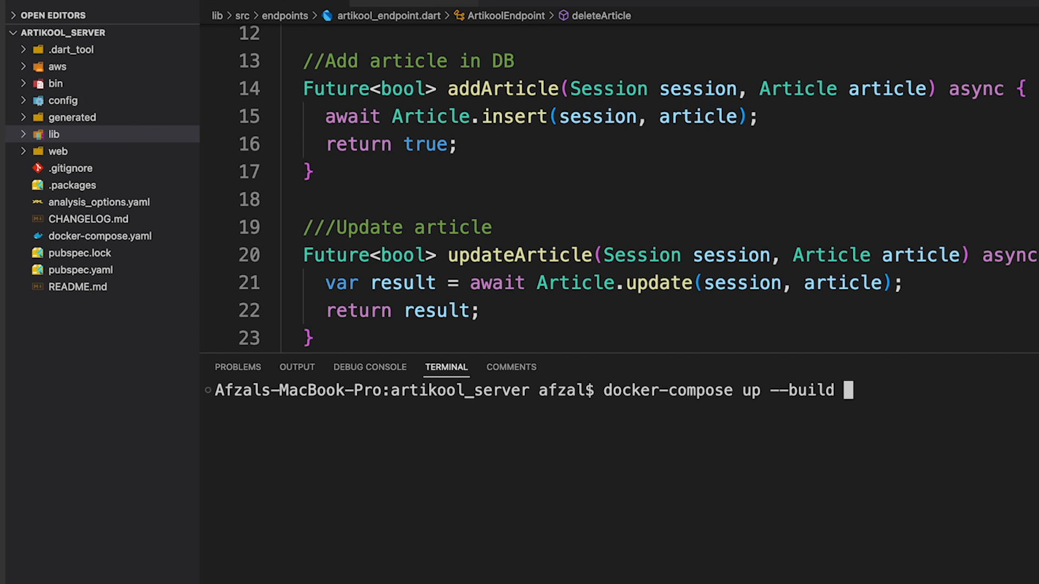
{"action": "type", "text": "--detach"}
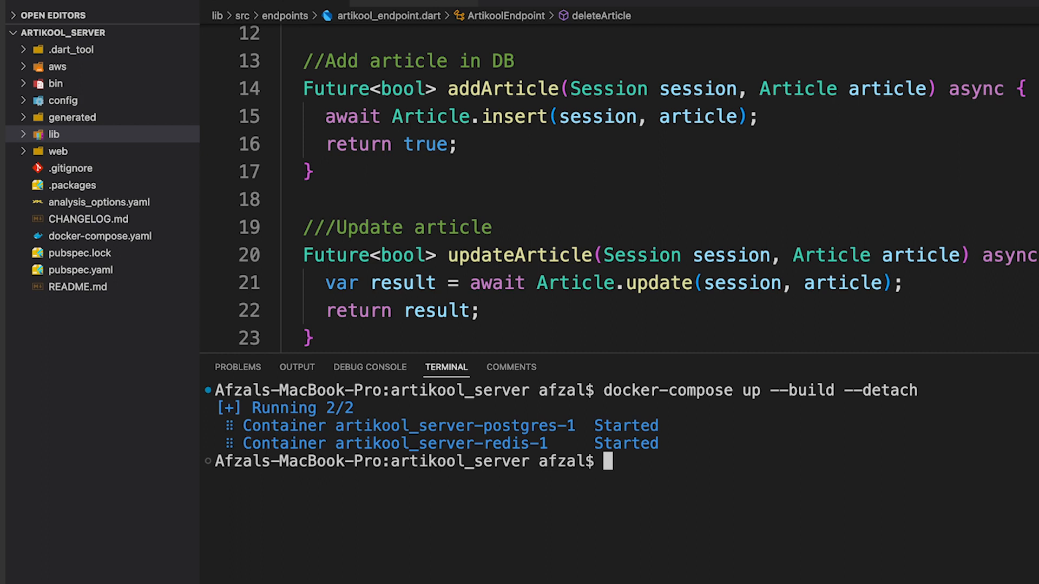
{"action": "mouse_move", "coordinate": [649, 467]}
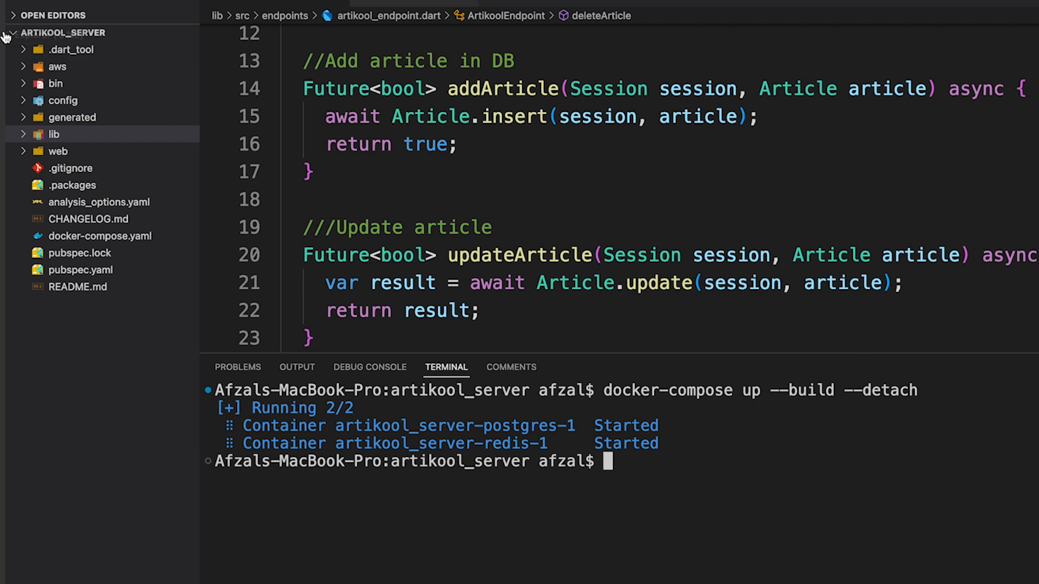
{"action": "left_click", "coordinate": [54, 83]}
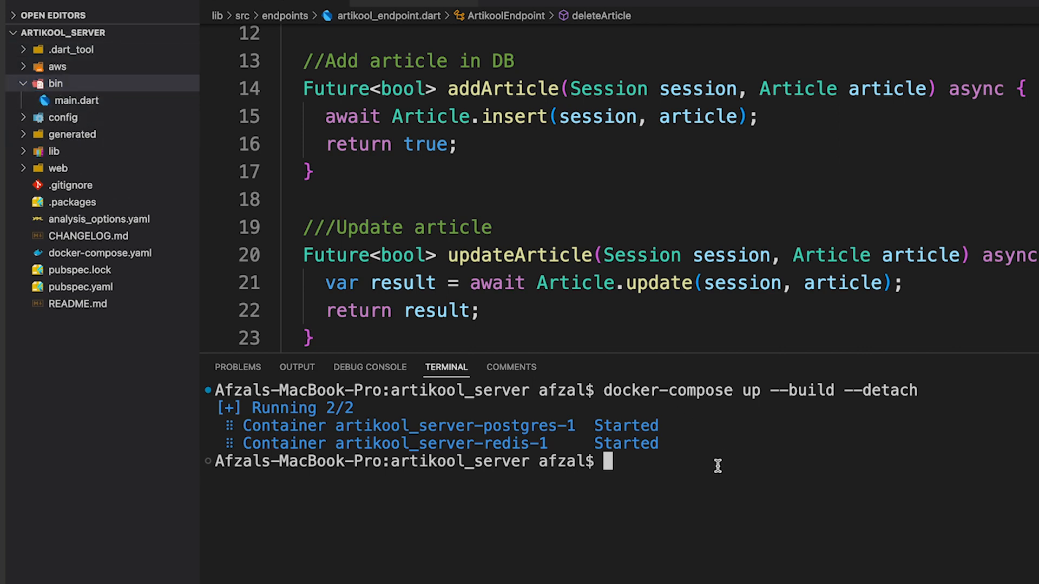
Start the Serverpod server with dart bin/main.dart, listening on 8080, 8081 and 8082
{"action": "type", "text": "dart"}
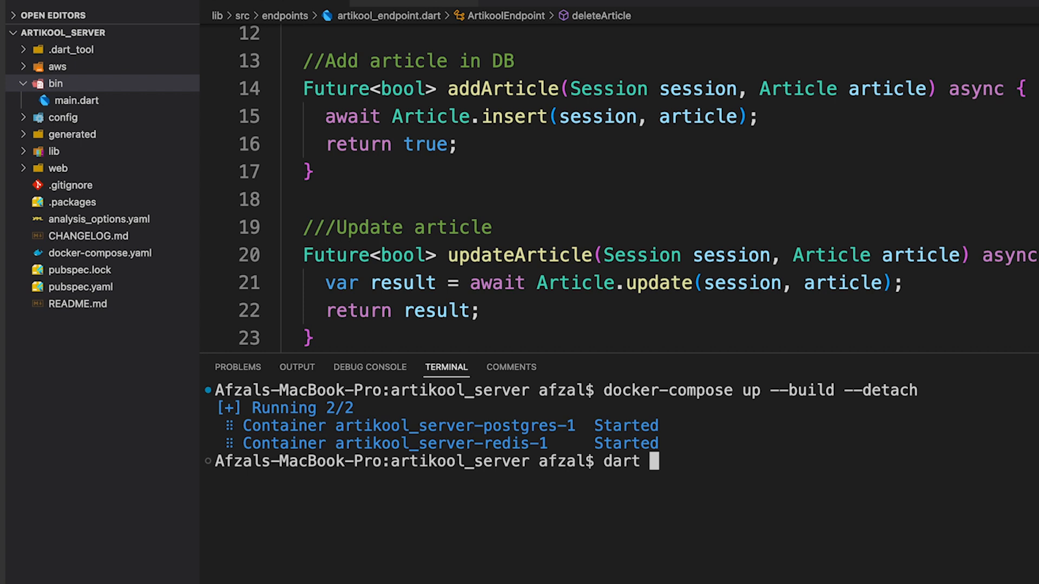
{"action": "type", "text": "bin"}
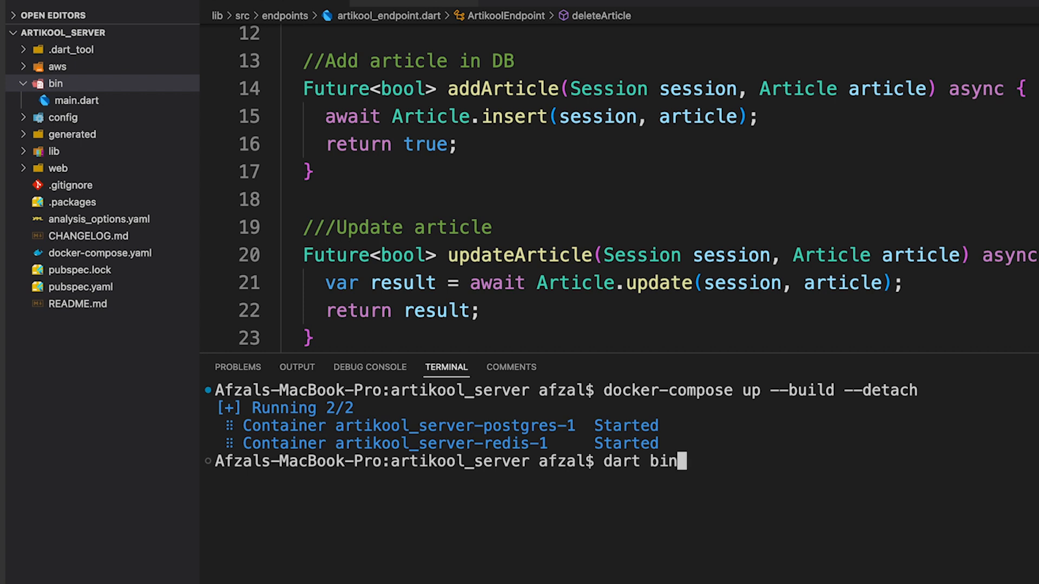
{"action": "type", "text": "/main.dart"}
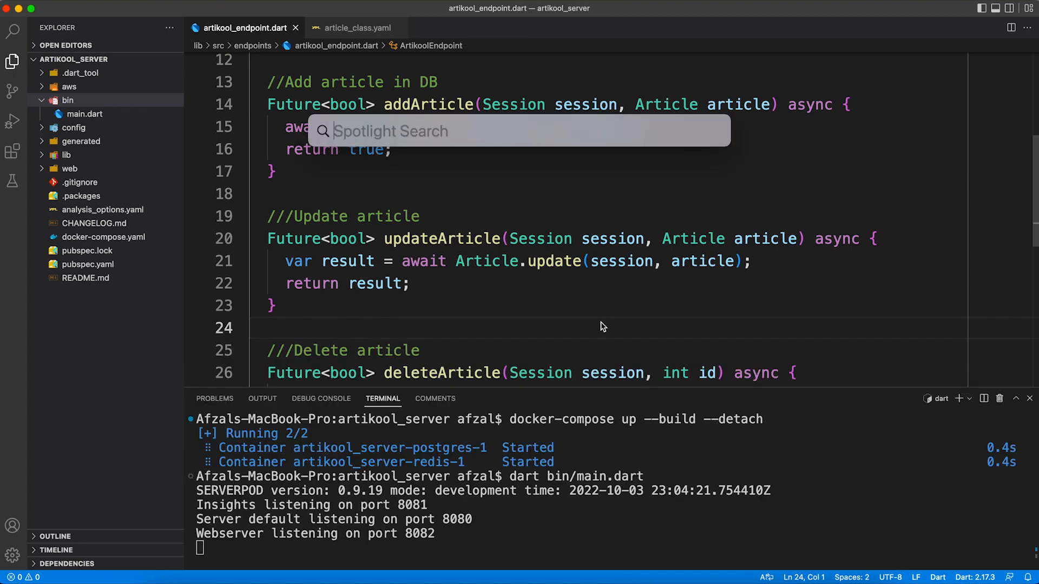
Launch Postico and create a new favourite nicknamed MyDB with host localhost
{"action": "type", "text": "postico"}
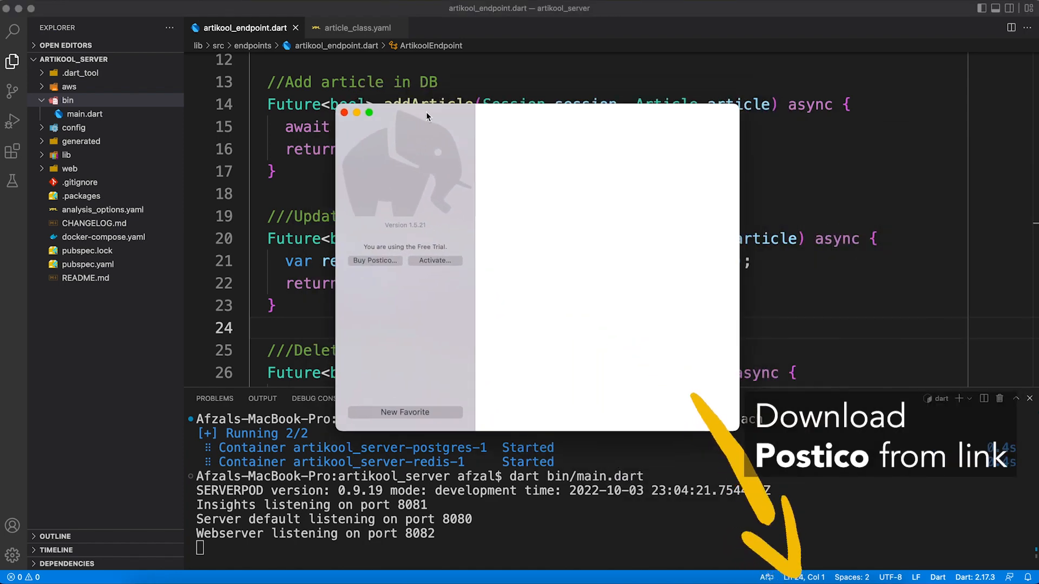
{"action": "left_click", "coordinate": [404, 412]}
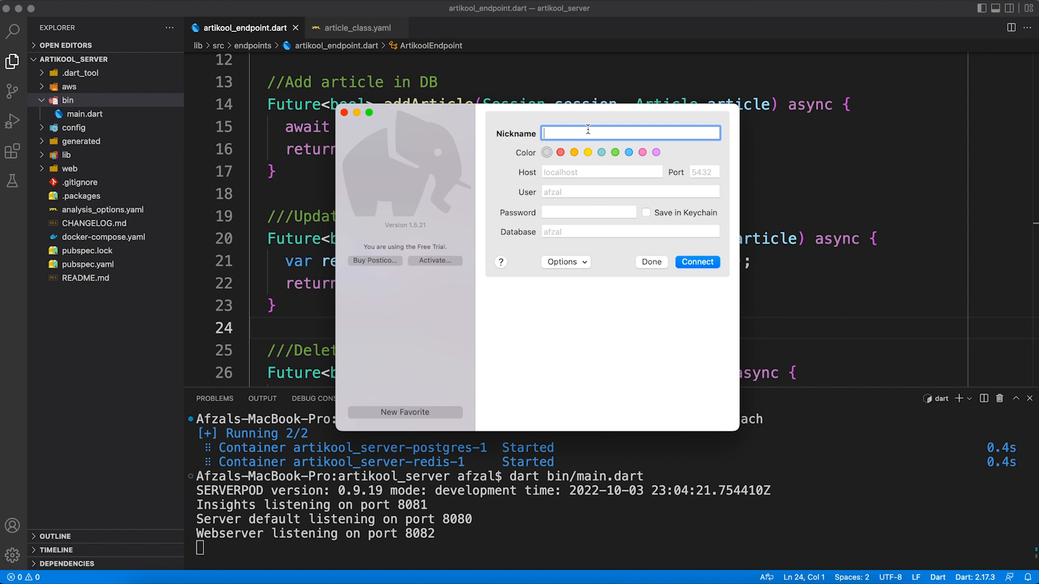
{"action": "type", "text": "MyDB"}
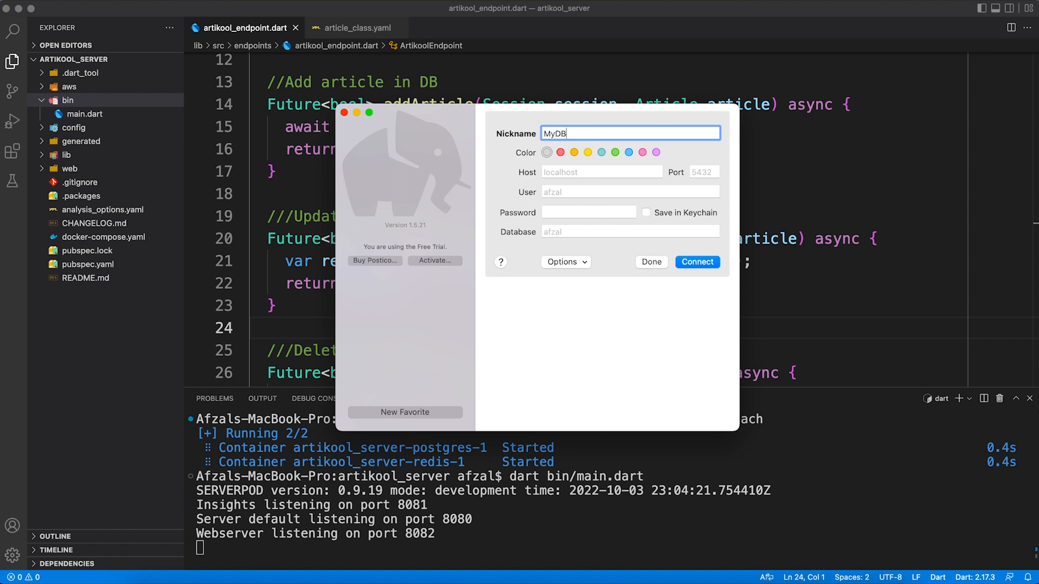
{"action": "left_click", "coordinate": [601, 172]}
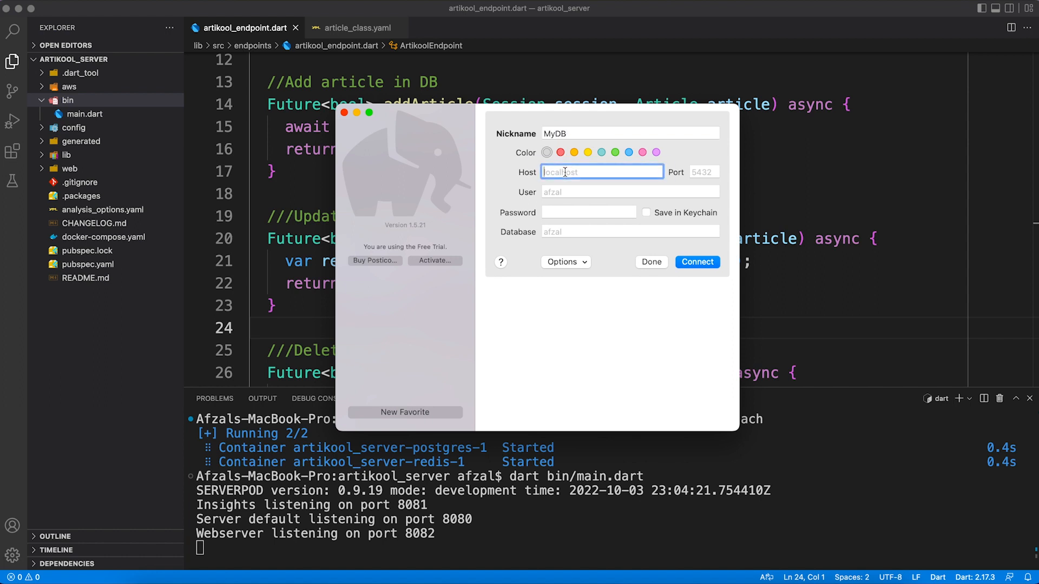
{"action": "type", "text": "localhost"}
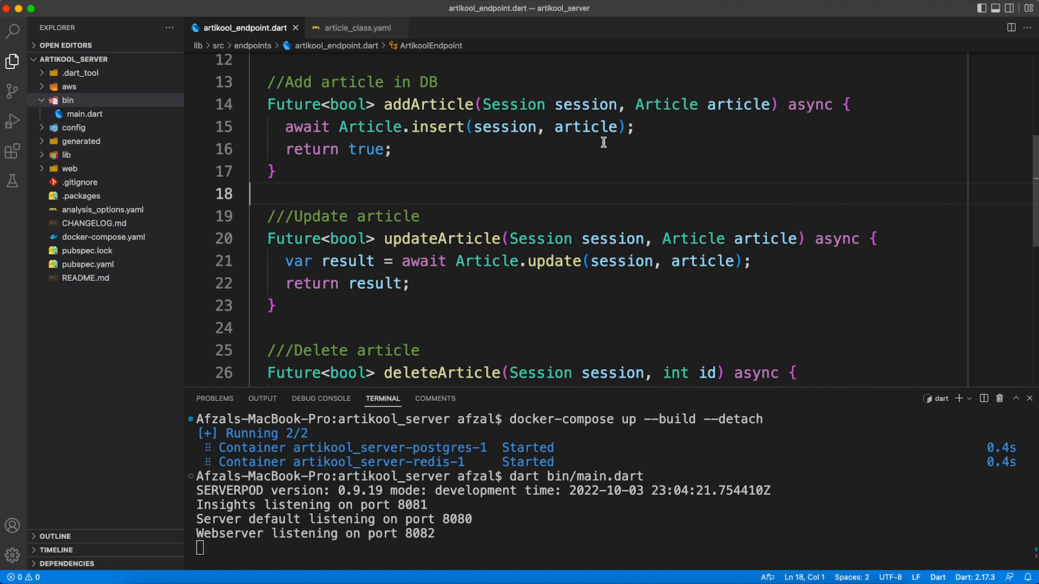
View the database section of config/development.yaml: localhost, port 8090, artikool, postgres
{"action": "left_click", "coordinate": [105, 292]}
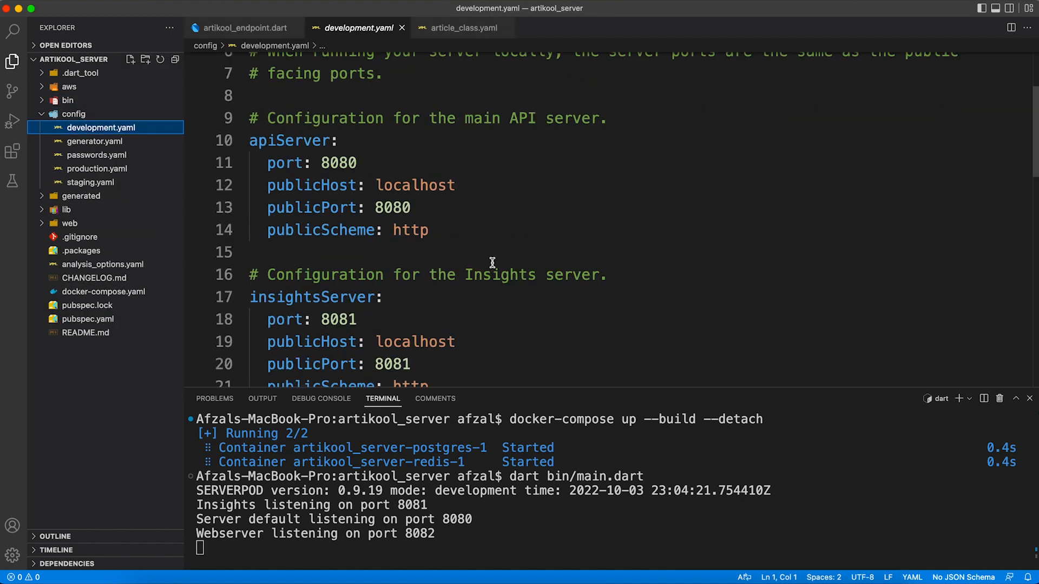
{"action": "scroll", "scroll_direction": "down", "scroll_amount": 3}
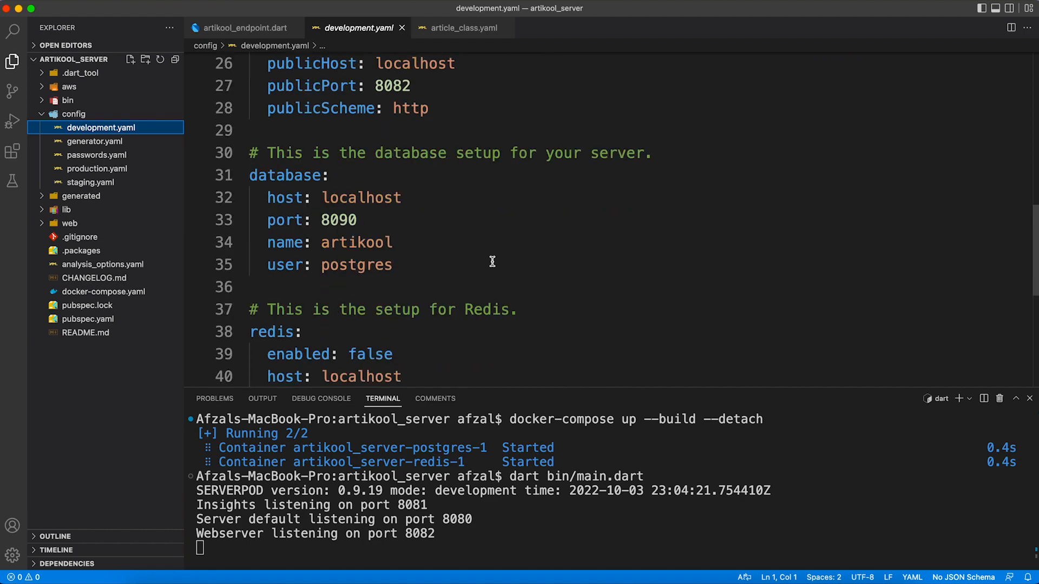
{"action": "left_click", "coordinate": [392, 181]}
{"action": "type", "text": "8090"}
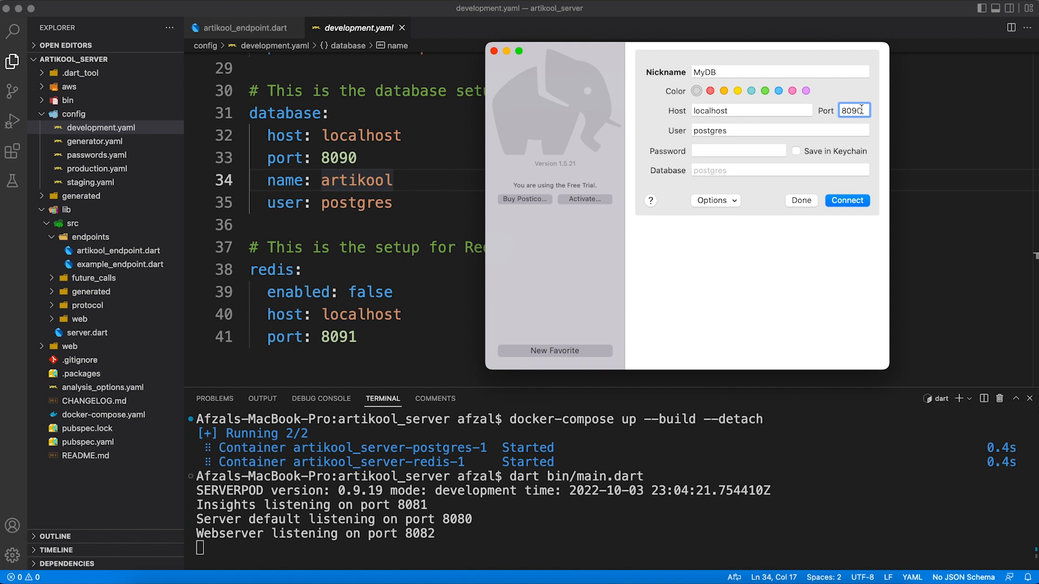
Set database artikool on MyDB and fetch the development password from passwords.yaml
{"action": "type", "text": "ar"}
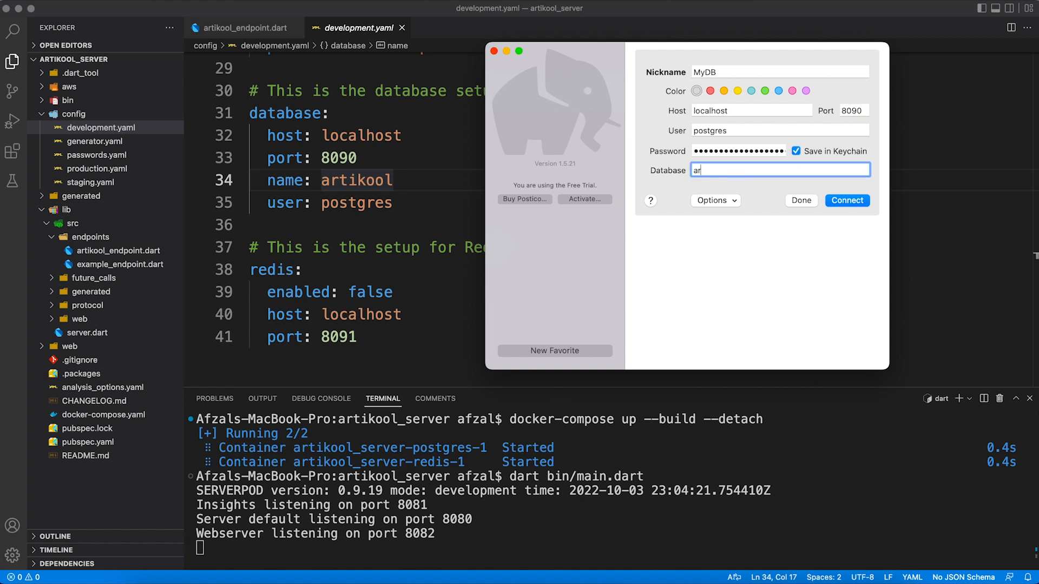
{"action": "type", "text": "tikool"}
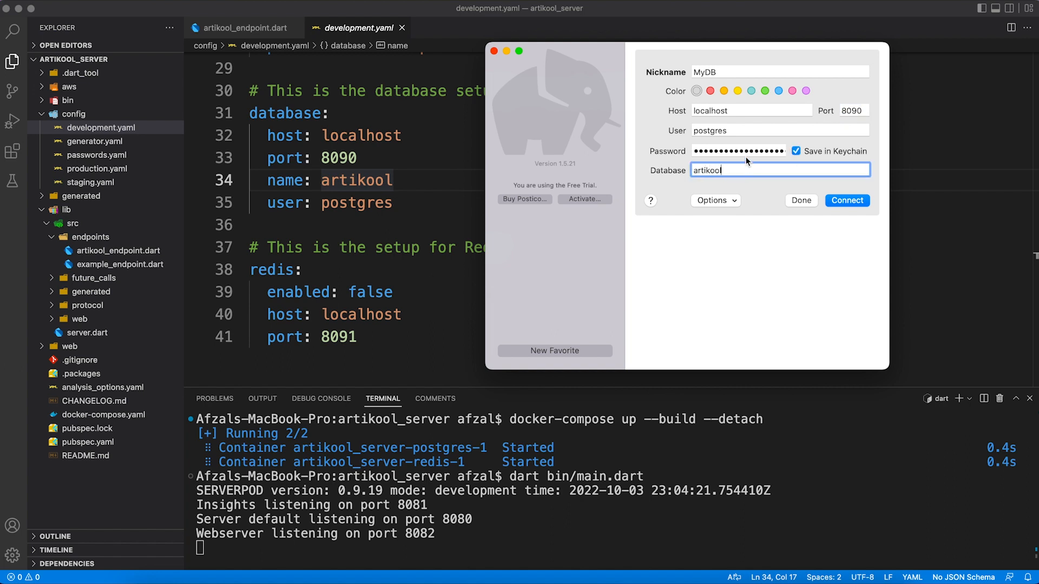
{"action": "left_click", "coordinate": [737, 151]}
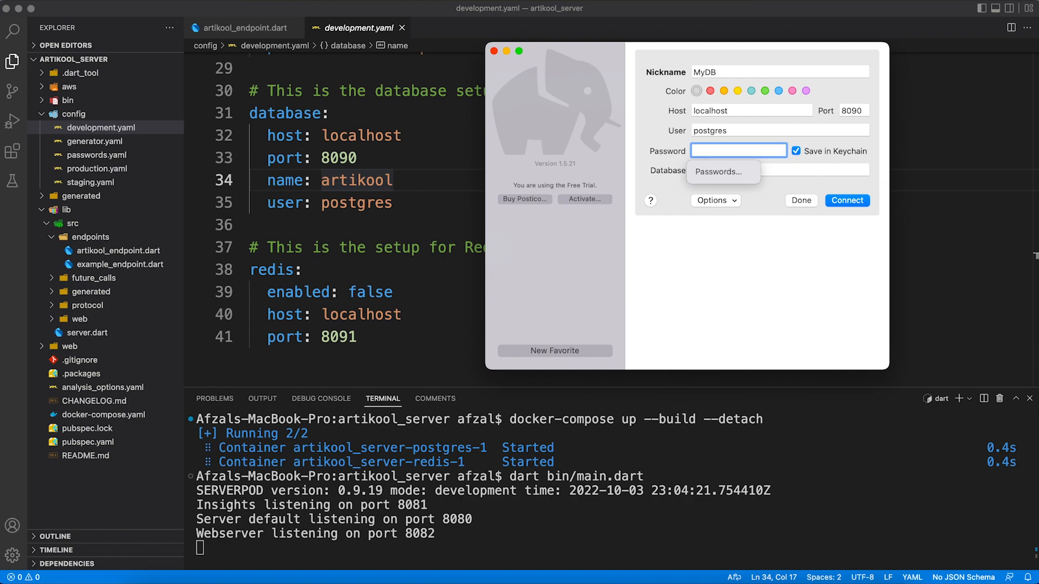
{"action": "left_click", "coordinate": [102, 154]}
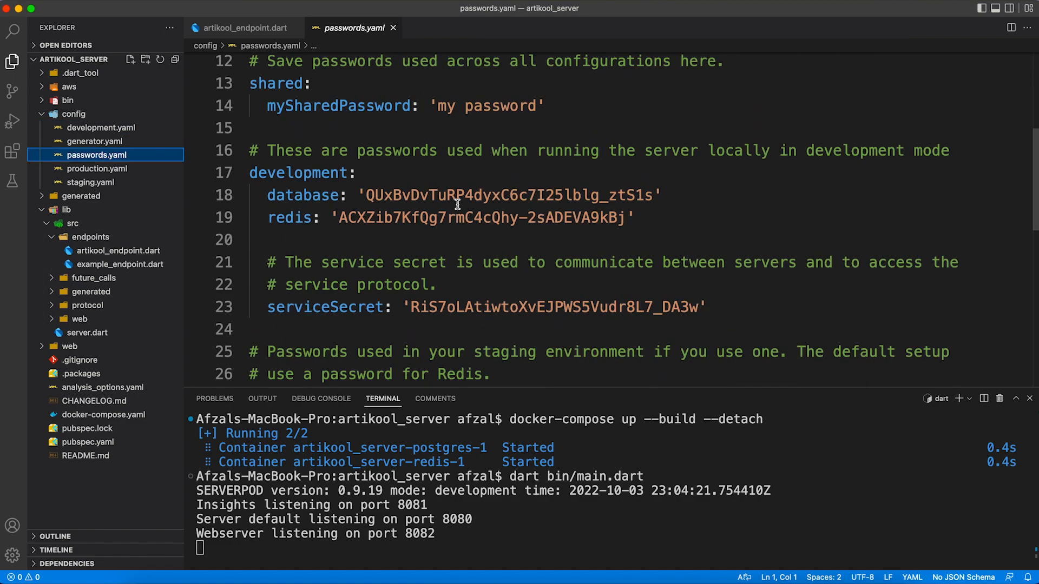
{"action": "scroll", "scroll_direction": "down", "scroll_amount": 3}
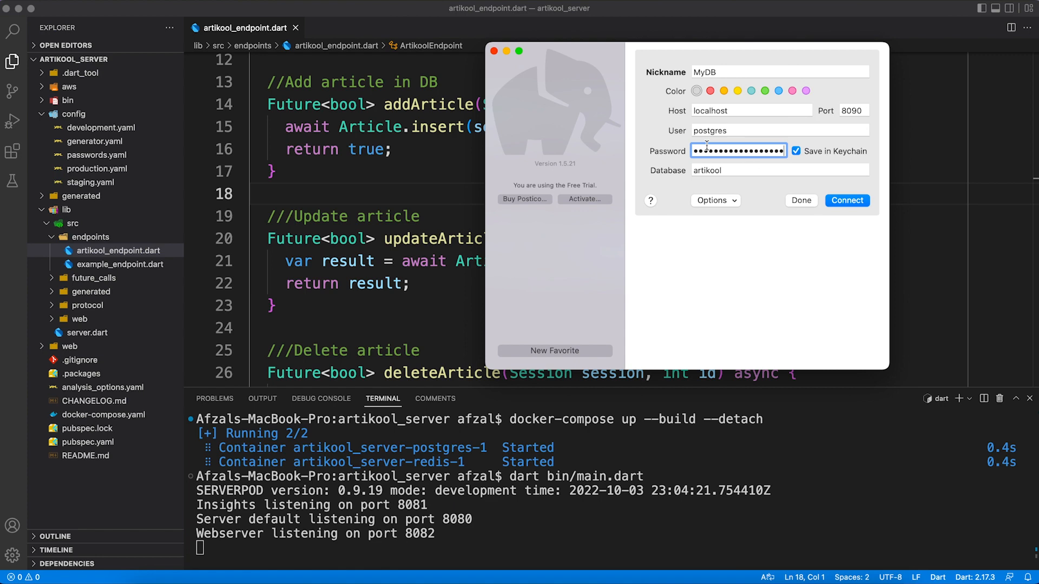
Connect MyDB to the artikool database and browse the serverpod system tables
{"action": "left_click", "coordinate": [847, 200]}
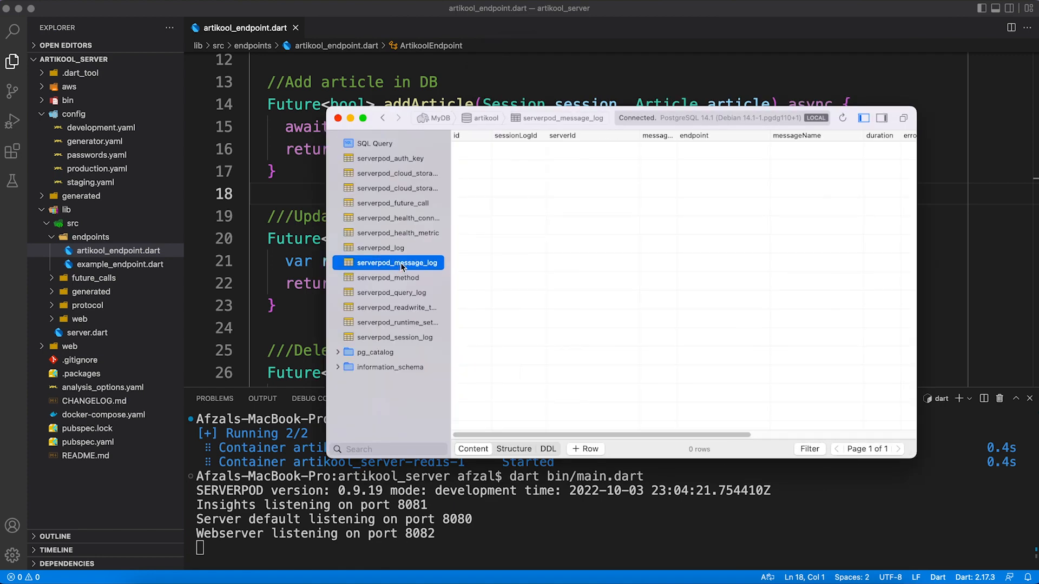
{"action": "mouse_move", "coordinate": [394, 258]}
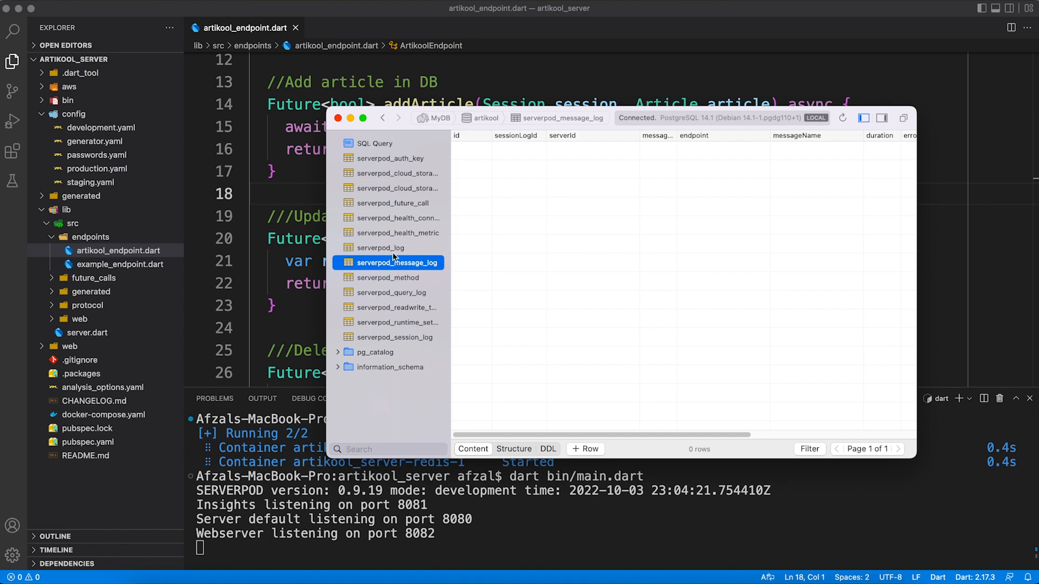
{"action": "left_click", "coordinate": [375, 143]}
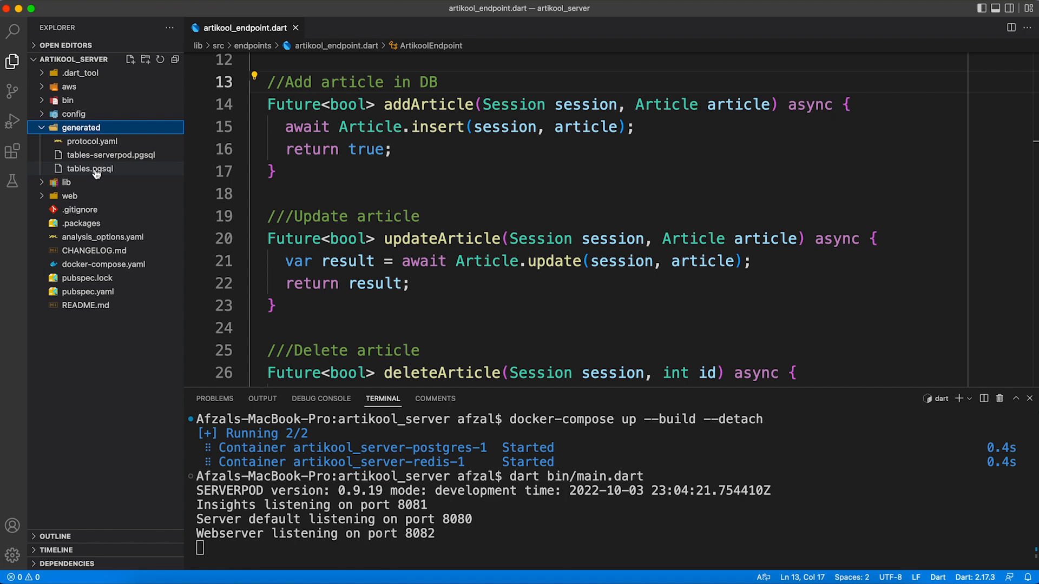
Copy the CREATE TABLE article SQL from generated/tables.pgsql and return to Postico
{"action": "left_click", "coordinate": [90, 169]}
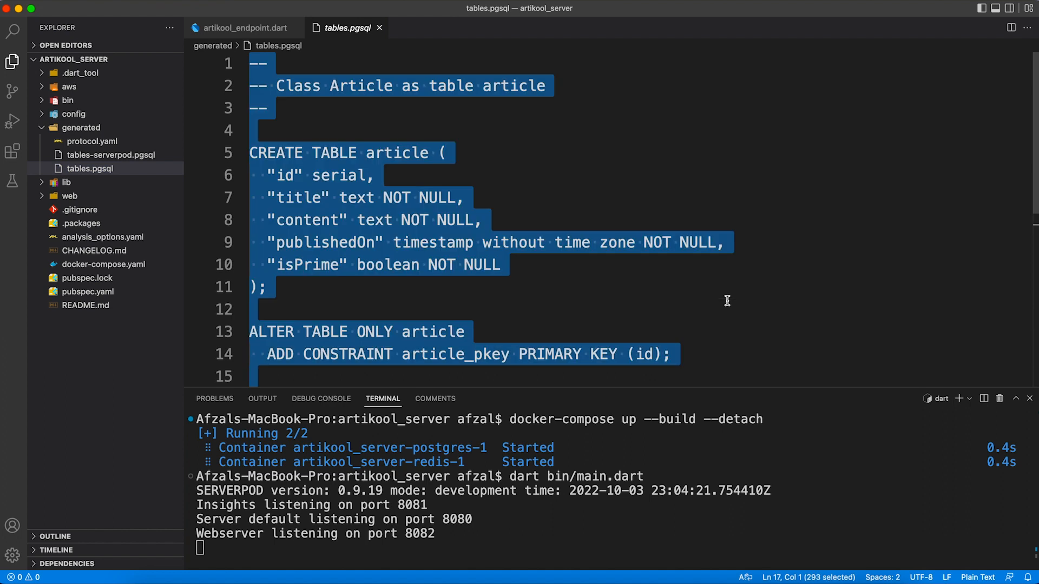
{"action": "mouse_move", "coordinate": [707, 577]}
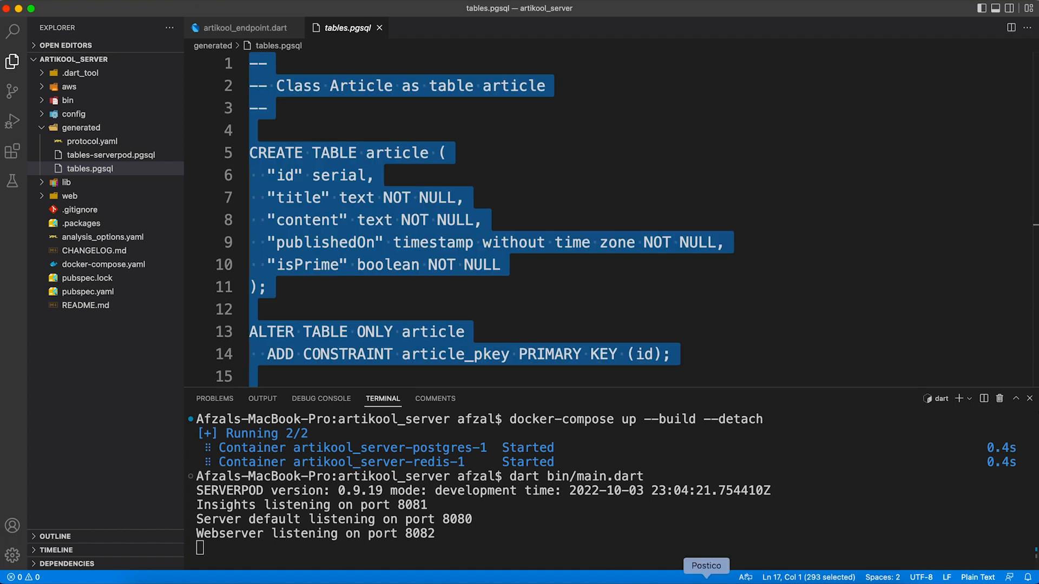
{"action": "left_click", "coordinate": [705, 566]}
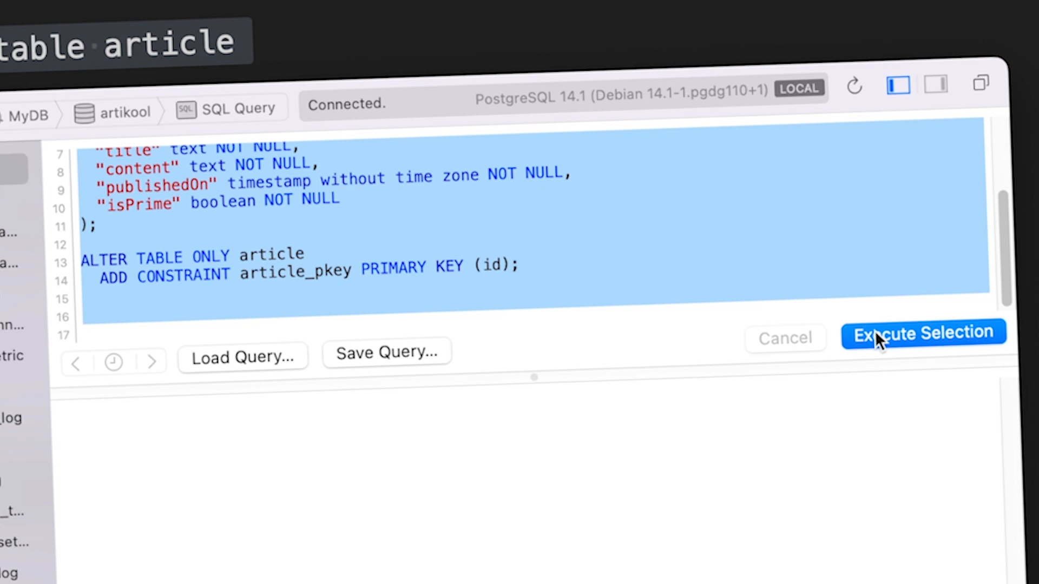
Execute the SQL to create the article table, refresh, and inspect its id, title, content, publishedOn, isPrime columns
{"action": "left_click", "coordinate": [924, 332]}
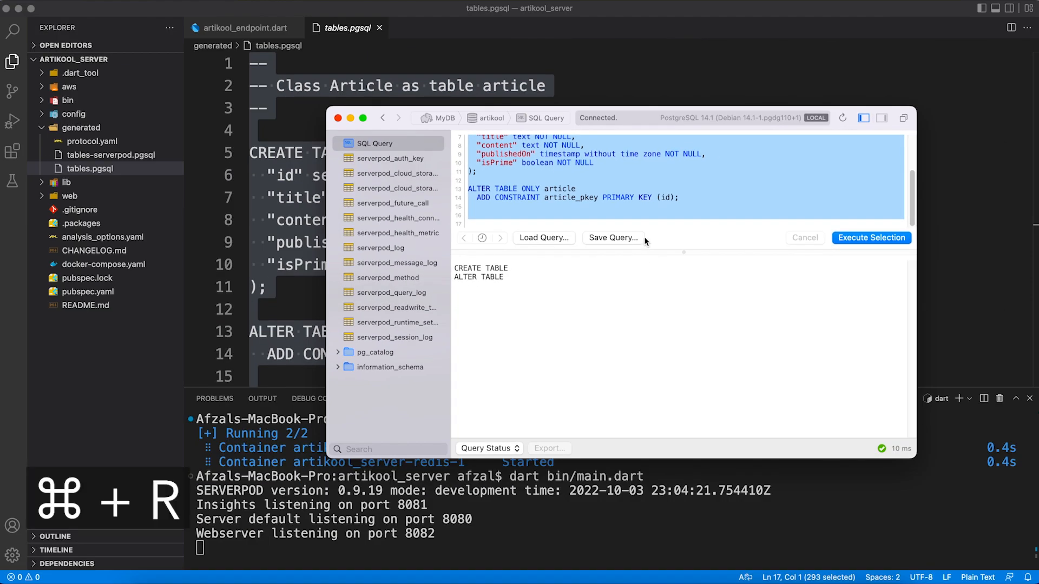
{"action": "left_click", "coordinate": [659, 209]}
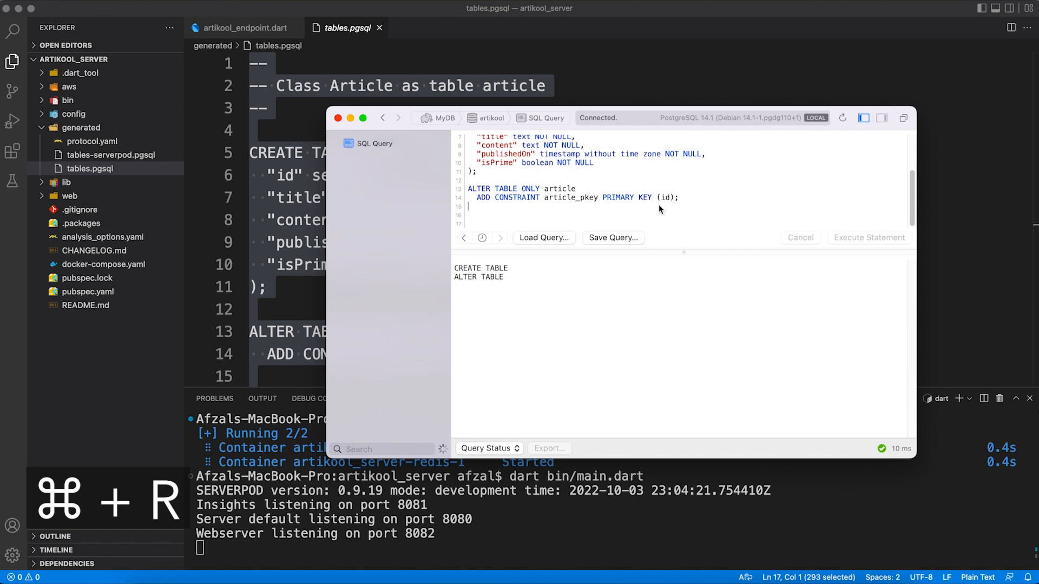
{"action": "left_click", "coordinate": [367, 158]}
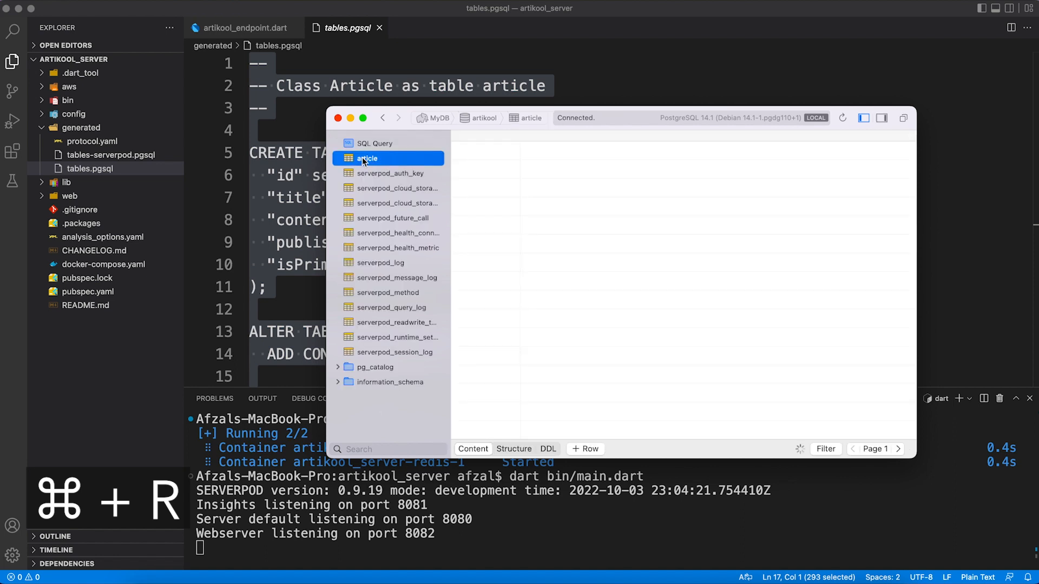
{"action": "left_click", "coordinate": [367, 158]}
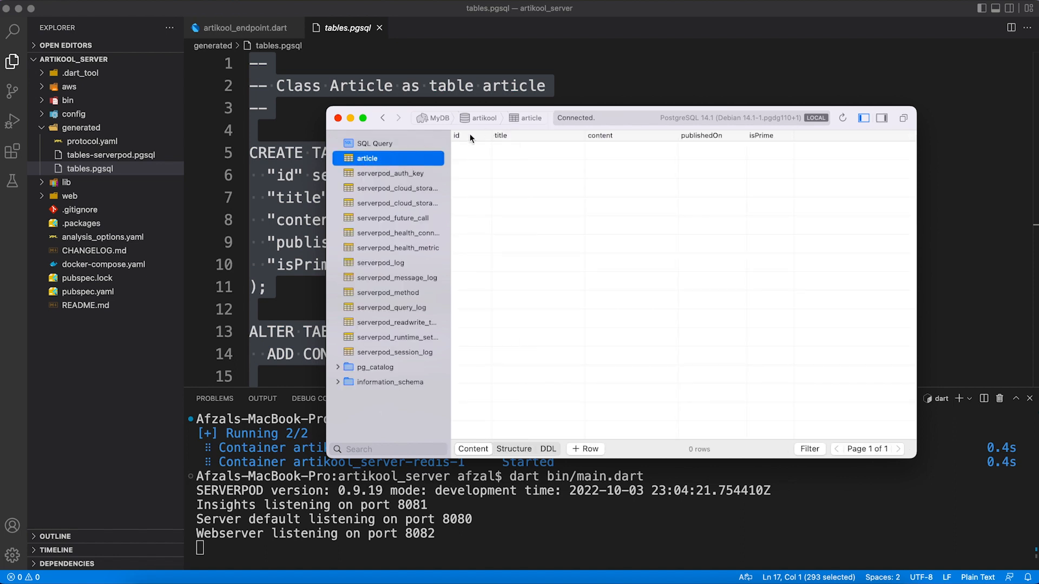
{"action": "mouse_move", "coordinate": [802, 153]}
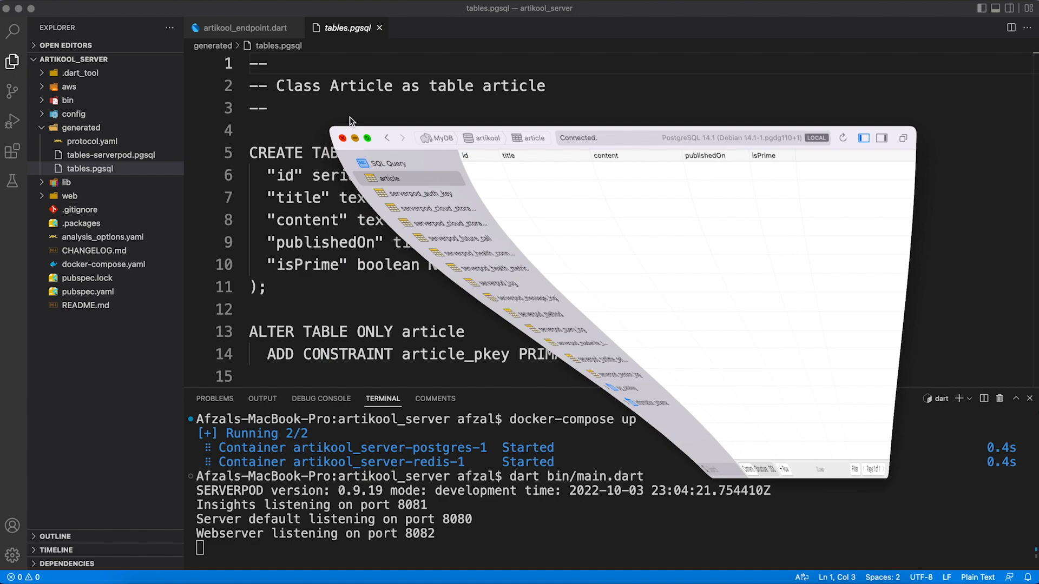
{"action": "left_click", "coordinate": [240, 29]}
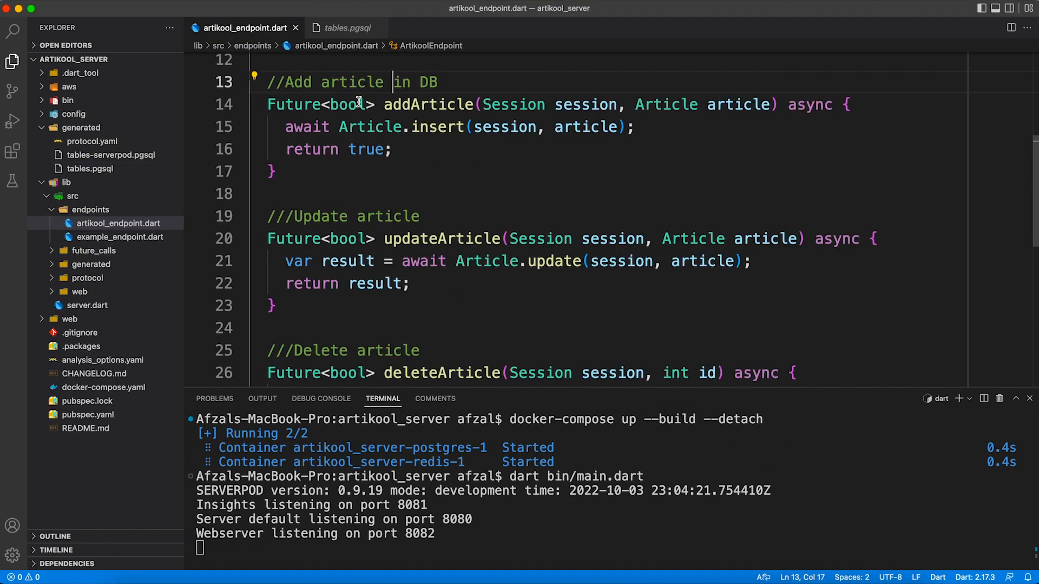